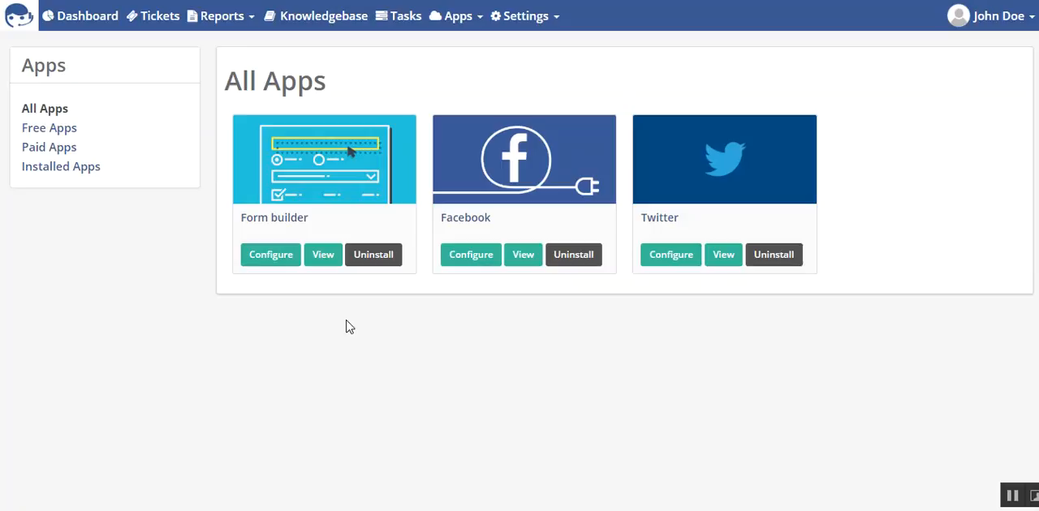
pyautogui.moveTo(467, 362)
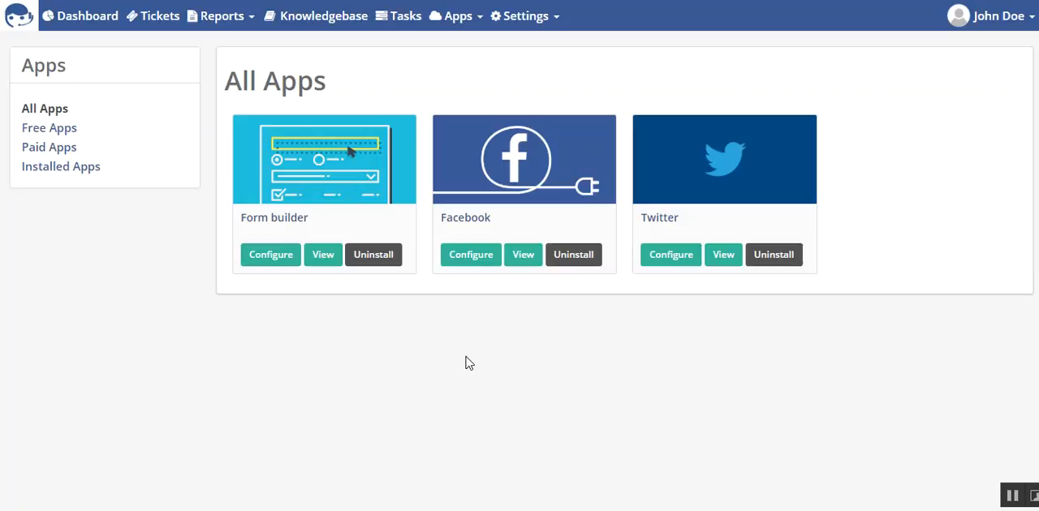
pyautogui.moveTo(511, 364)
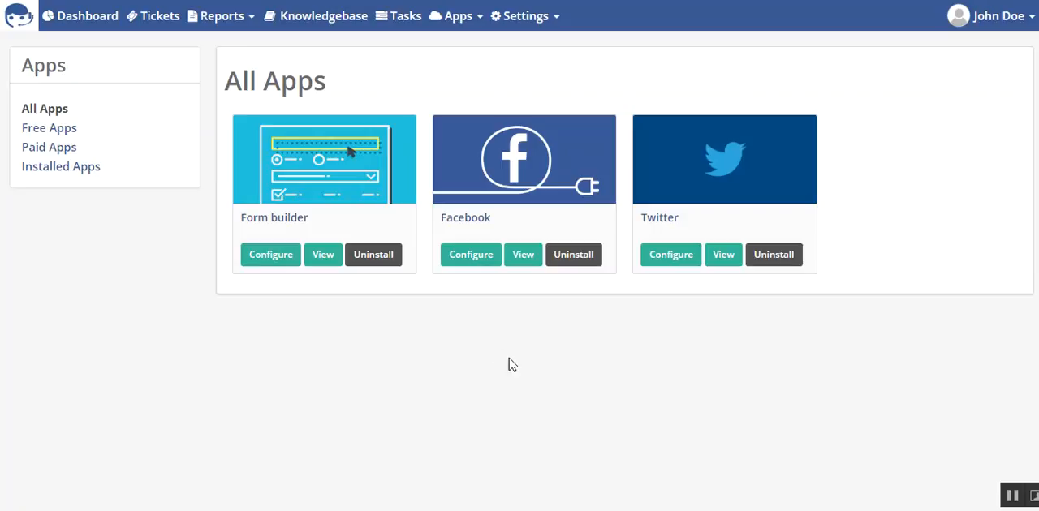
pyautogui.moveTo(365, 301)
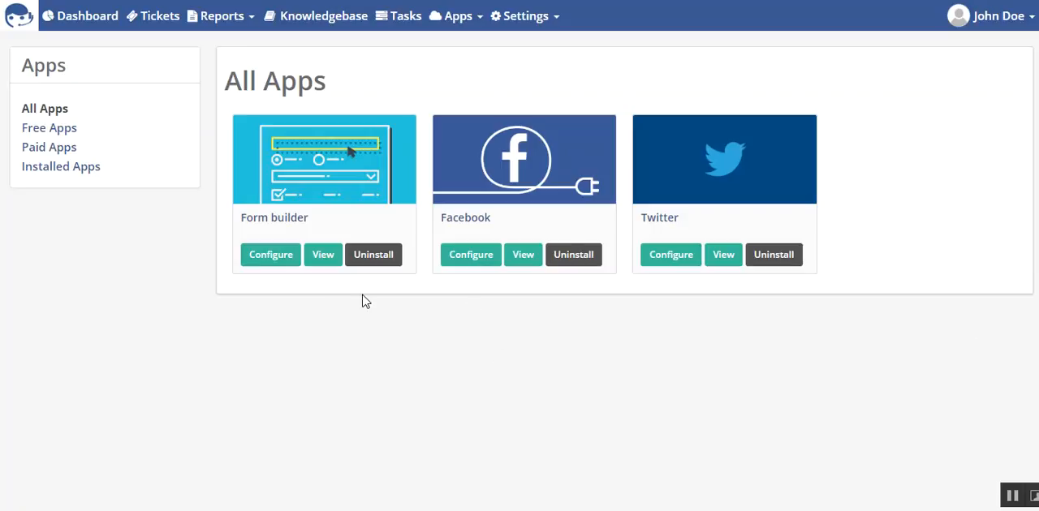
# - Open the Form builder app's detail page and scroll through its features overview
pyautogui.click(456, 15)
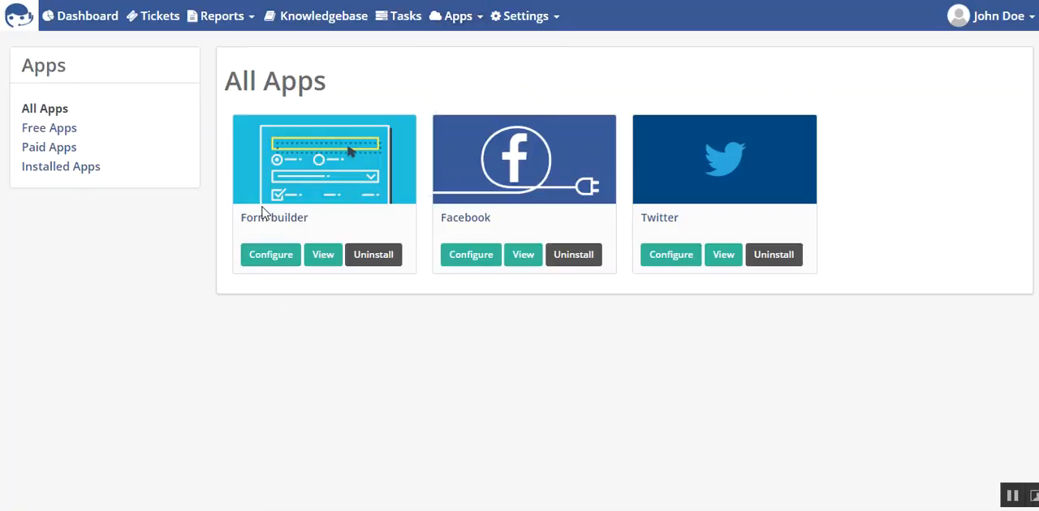
pyautogui.moveTo(323, 254)
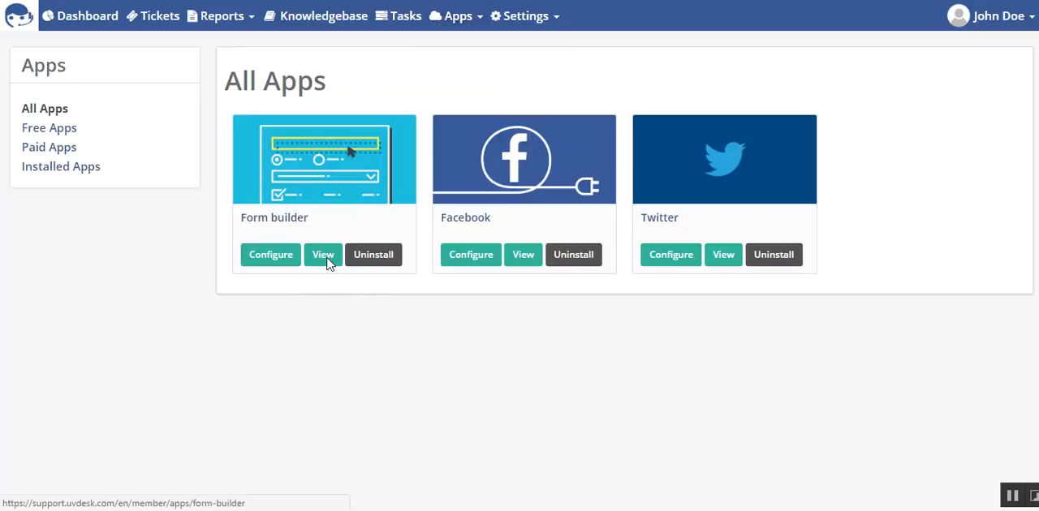
pyautogui.click(323, 254)
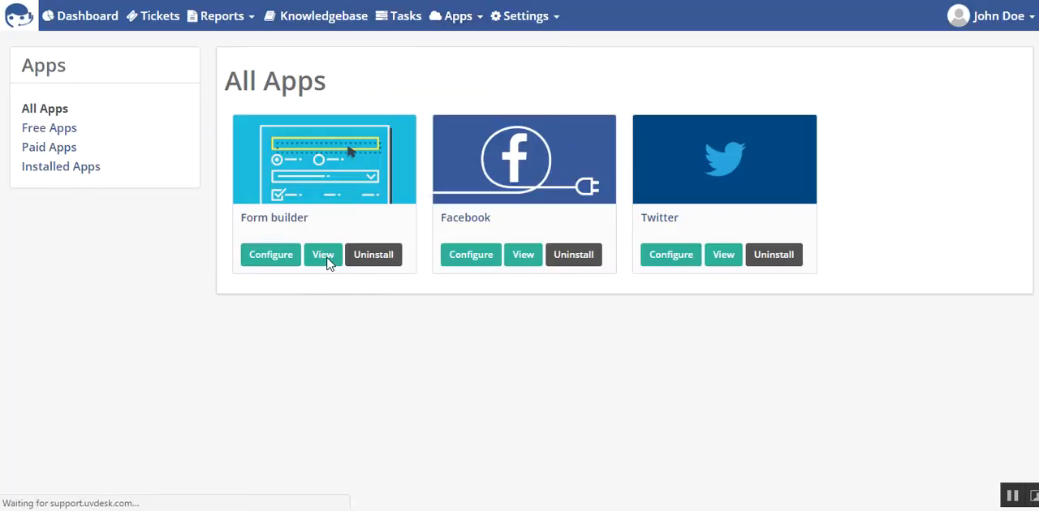
pyautogui.click(323, 254)
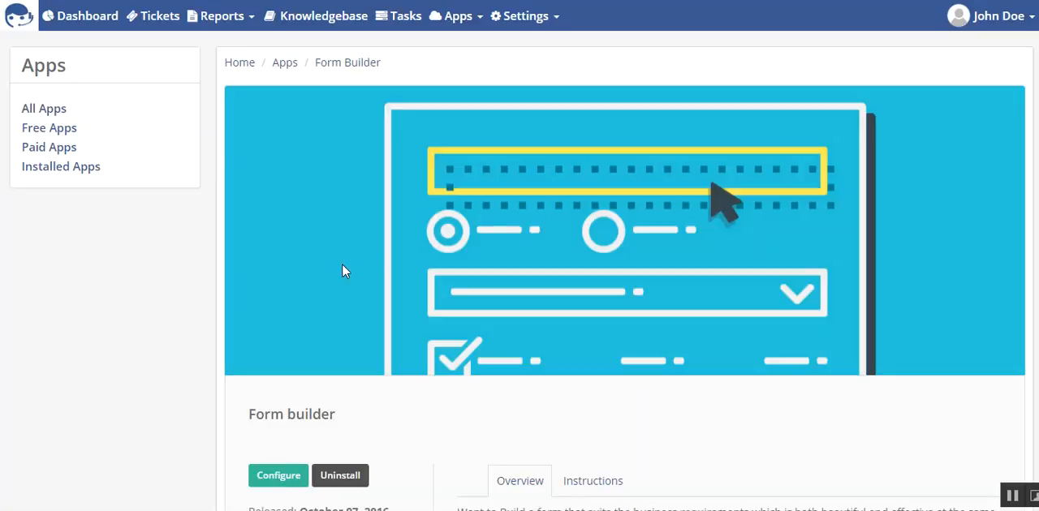
pyautogui.scroll(-3)
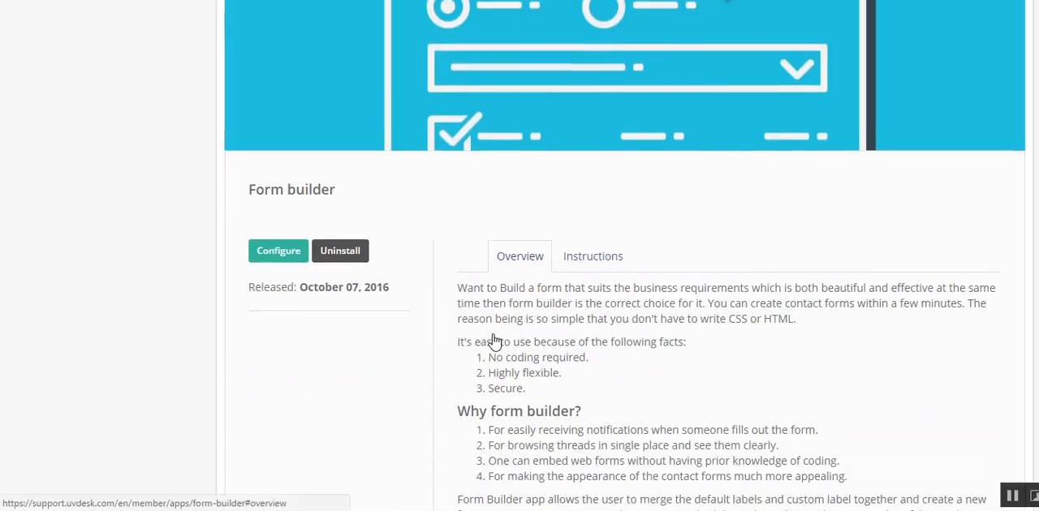
pyautogui.scroll(-3)
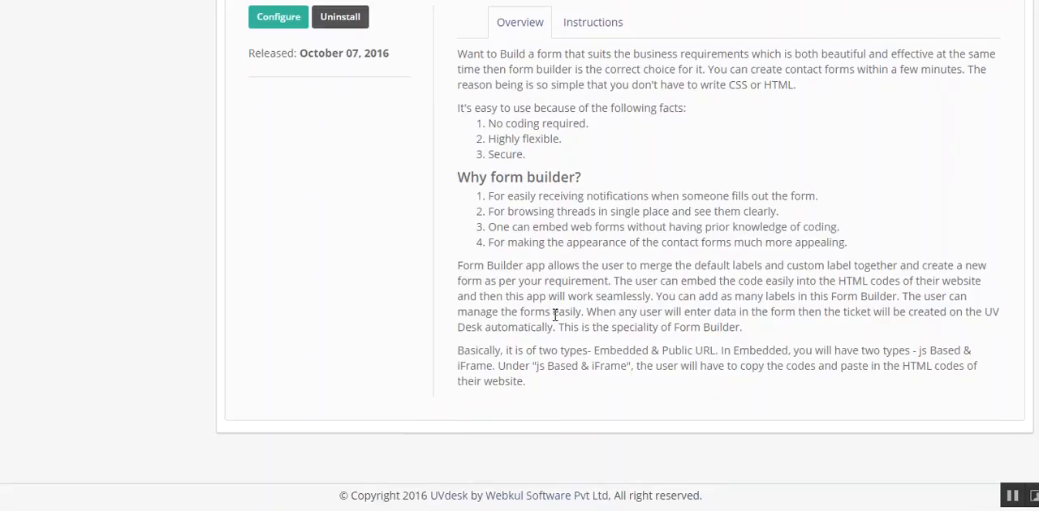
pyautogui.moveTo(555, 211)
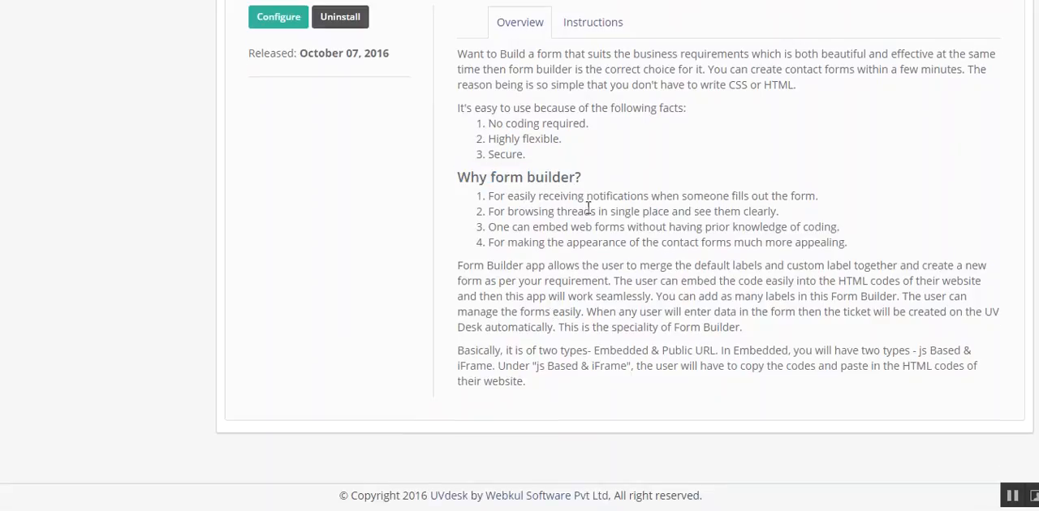
pyautogui.moveTo(859, 221)
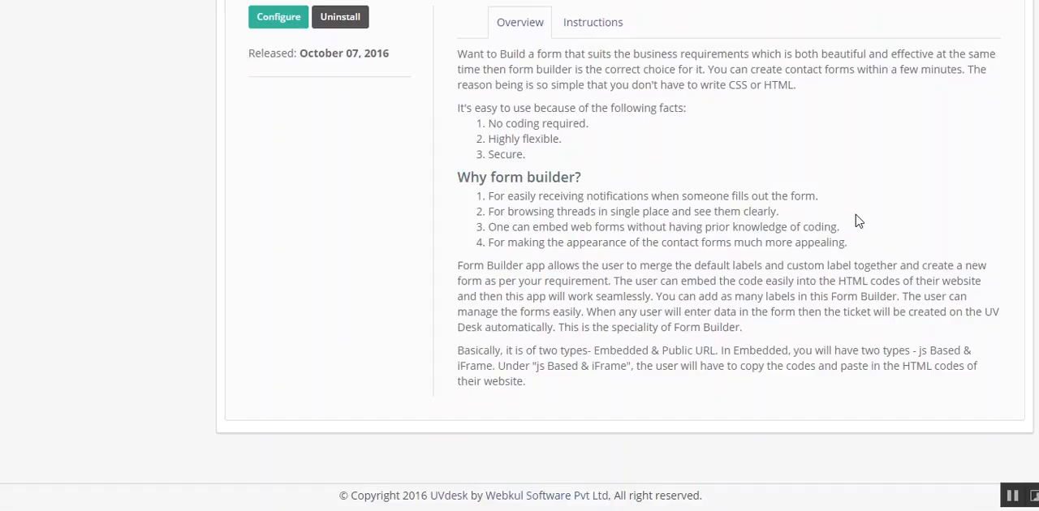
pyautogui.moveTo(836, 219)
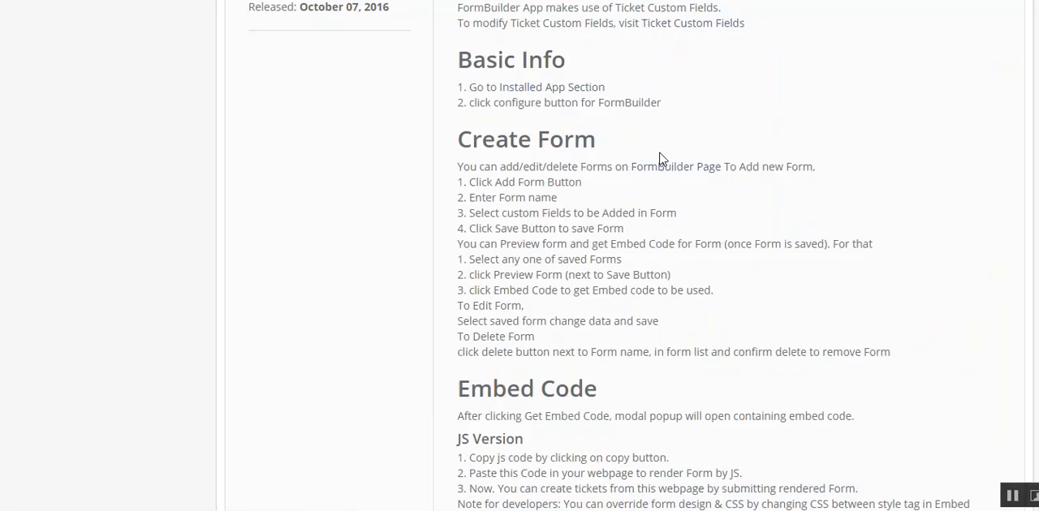
pyautogui.scroll(3)
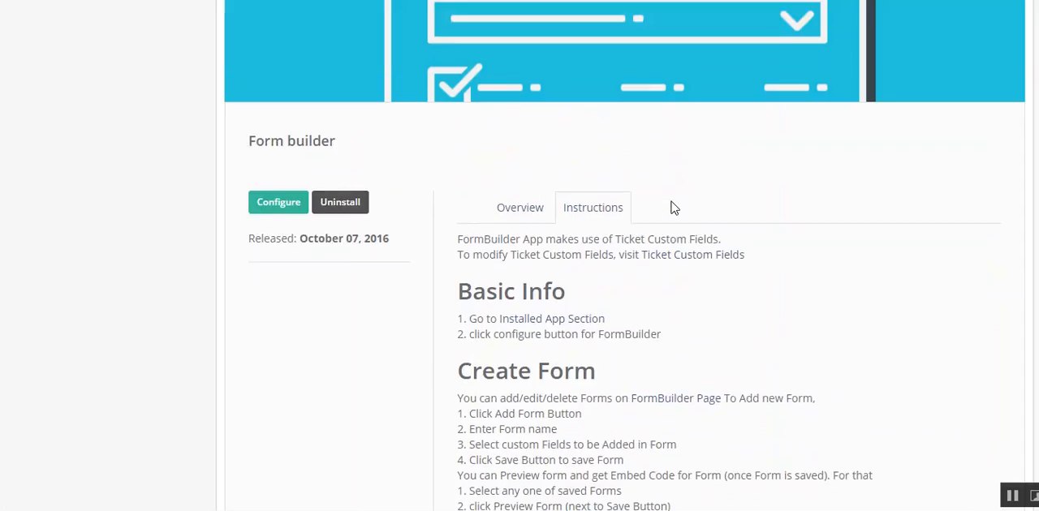
pyautogui.moveTo(624, 283)
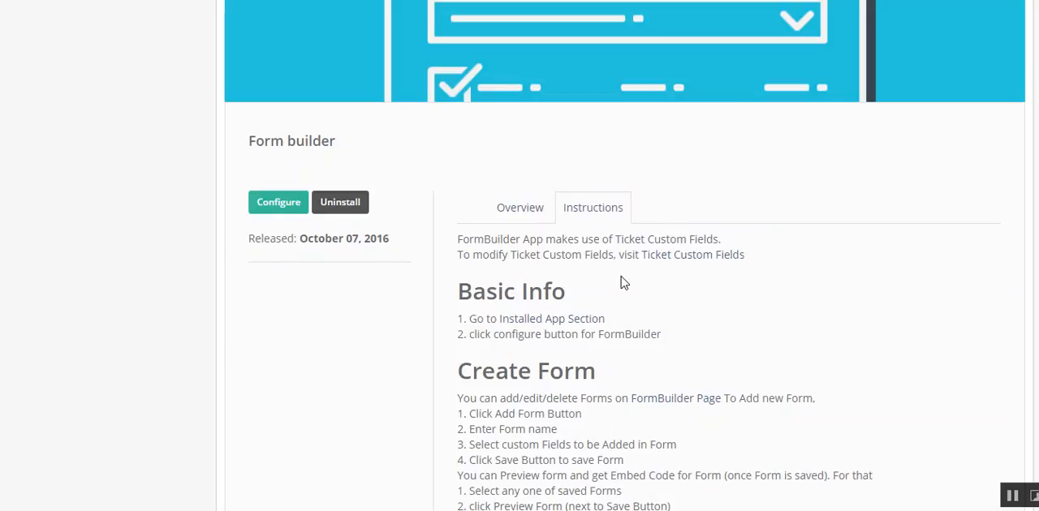
pyautogui.moveTo(570, 254)
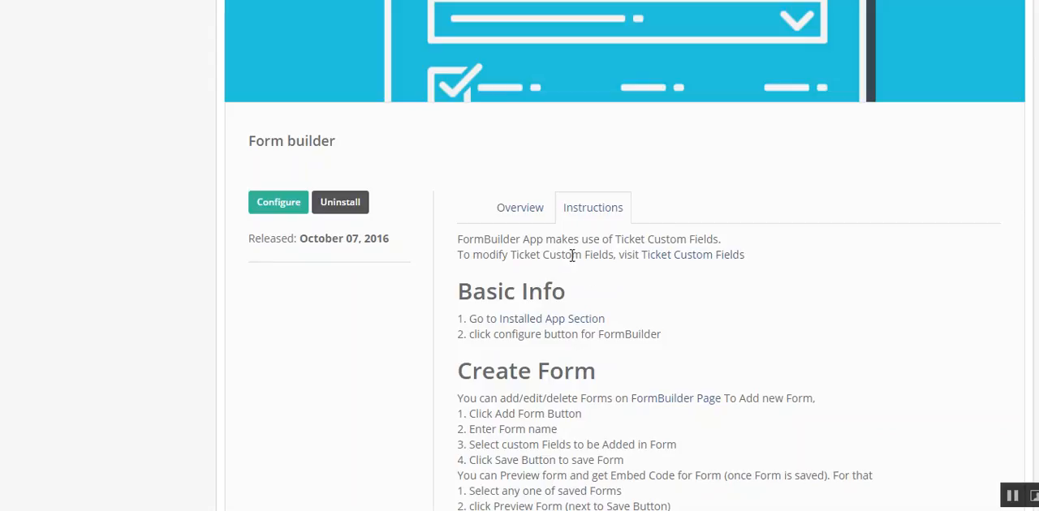
pyautogui.moveTo(665, 261)
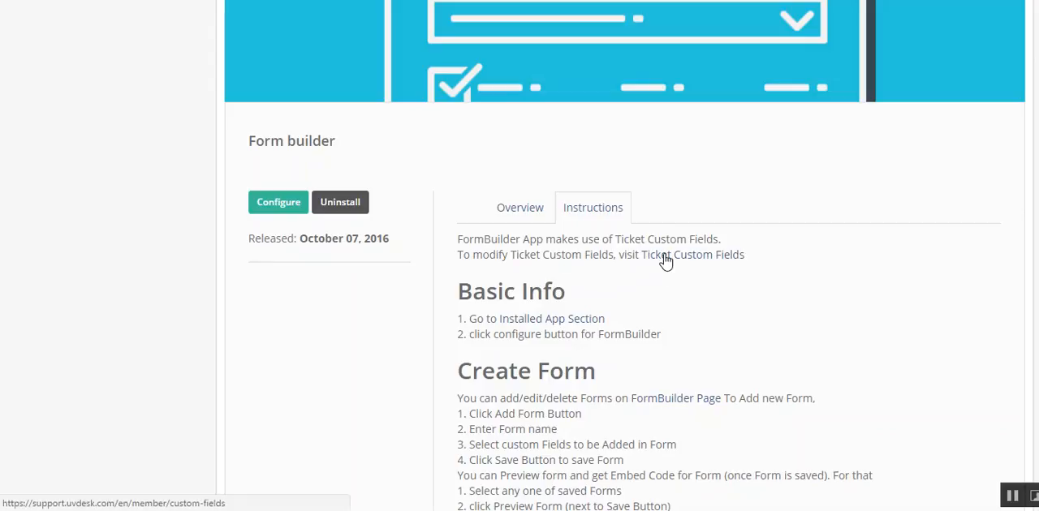
pyautogui.scroll(-3)
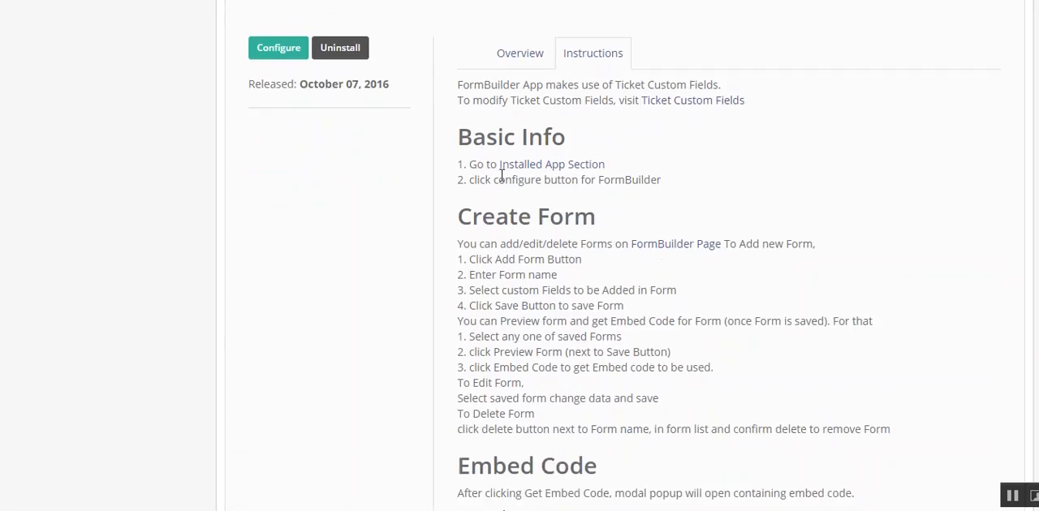
pyautogui.moveTo(584, 170)
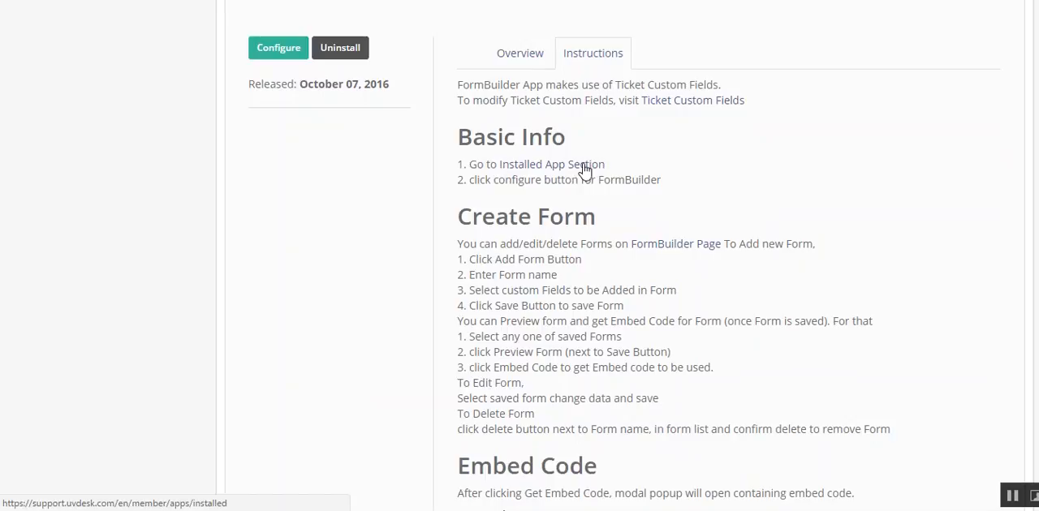
pyautogui.moveTo(641, 179)
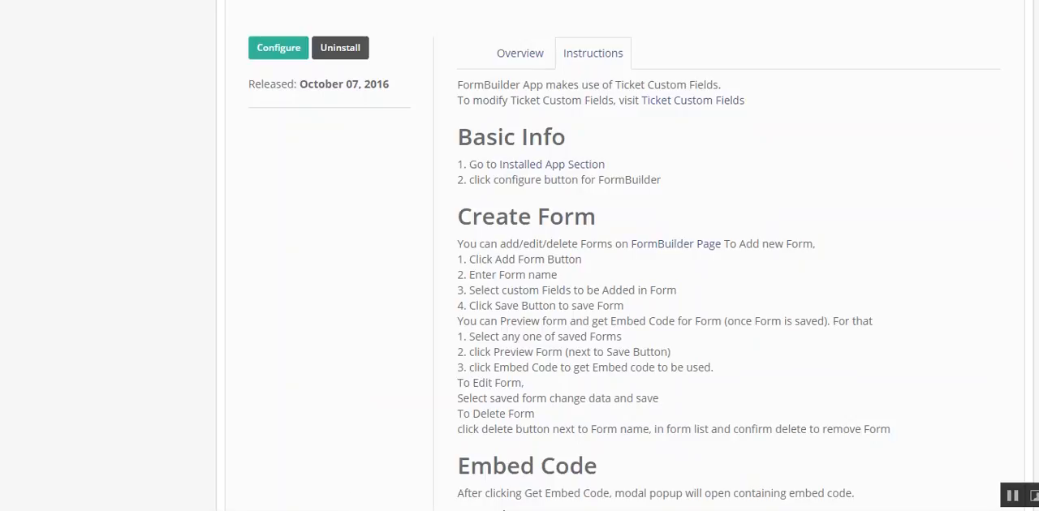
pyautogui.doubleClick(503, 216)
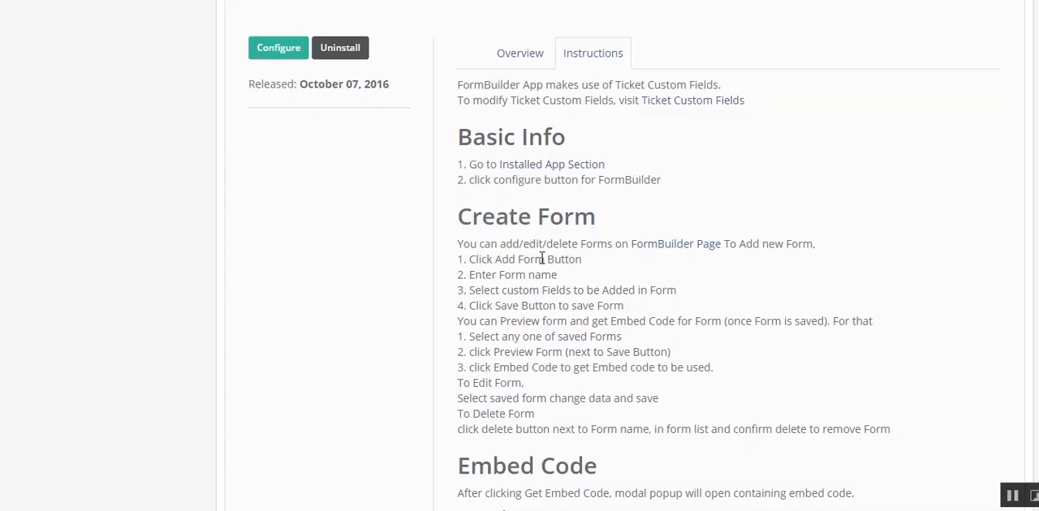
pyautogui.scroll(-3)
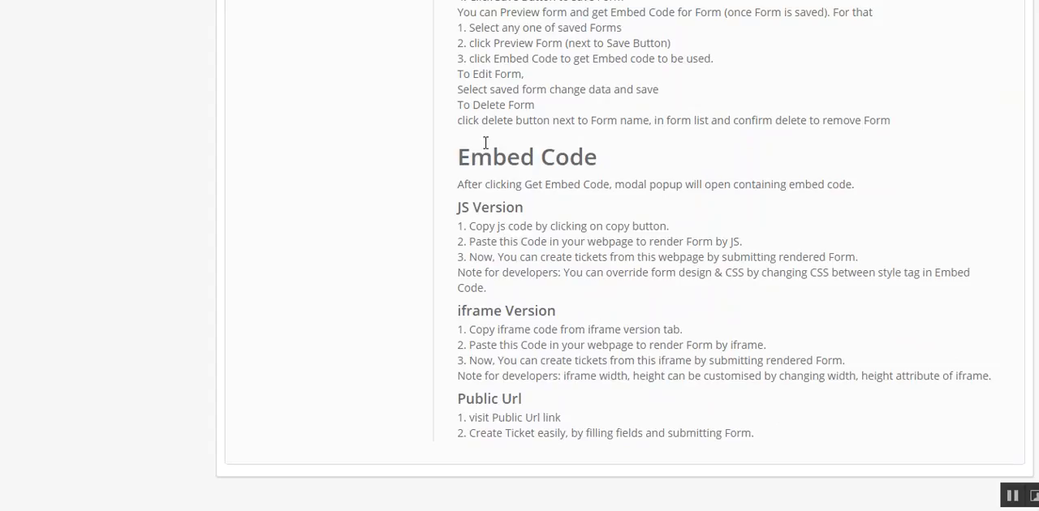
pyautogui.moveTo(570, 187)
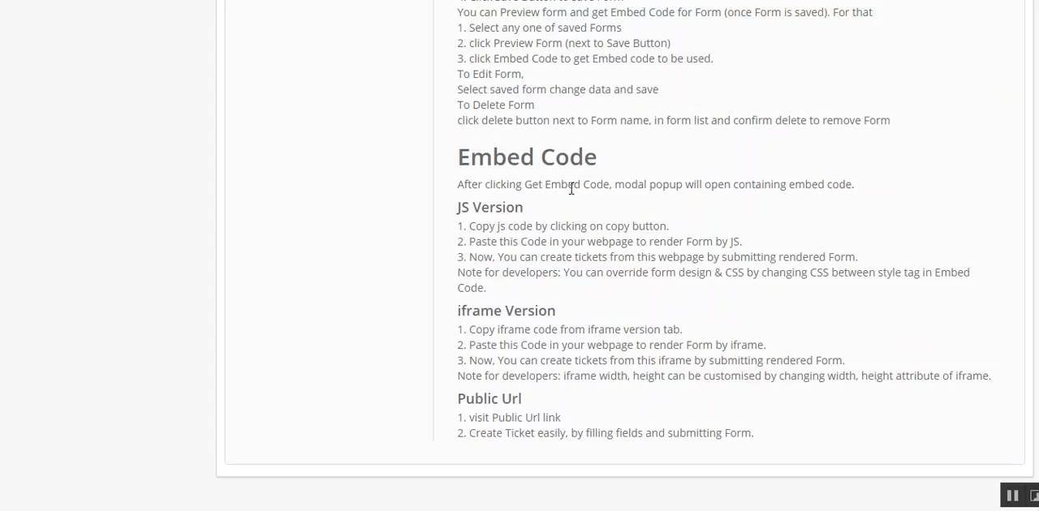
pyautogui.moveTo(686, 199)
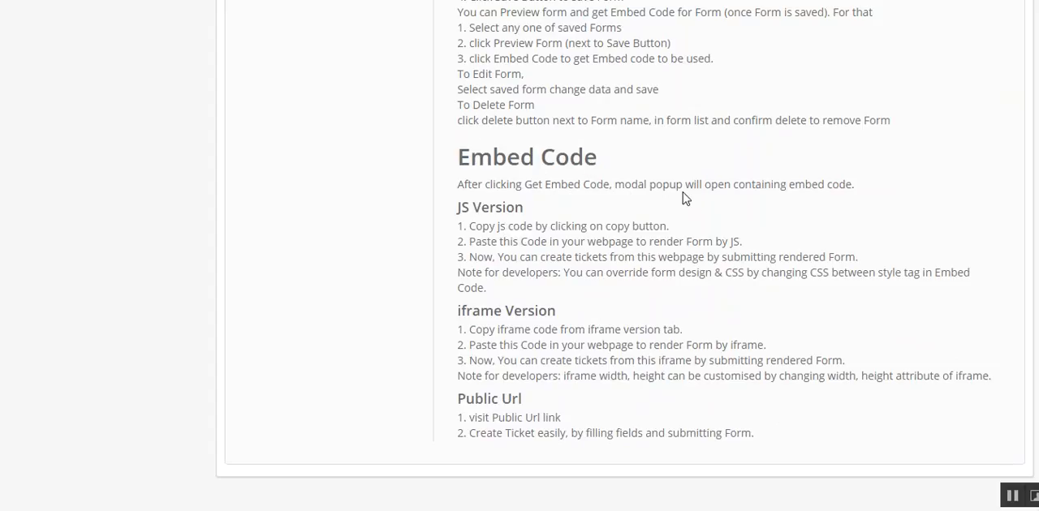
pyautogui.moveTo(436, 331)
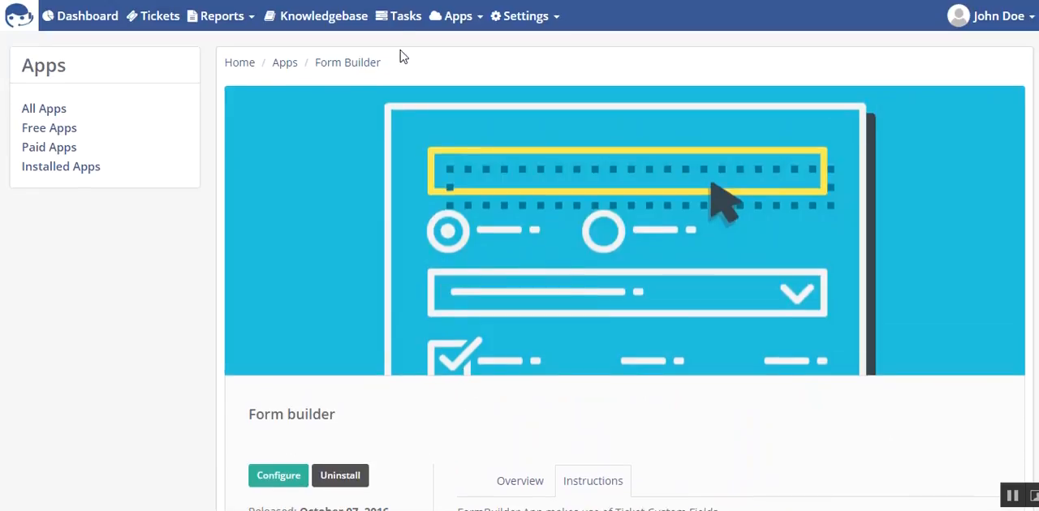
# - Keep the existing custom field by cancelling its deletion in helpdesk settings
pyautogui.click(525, 15)
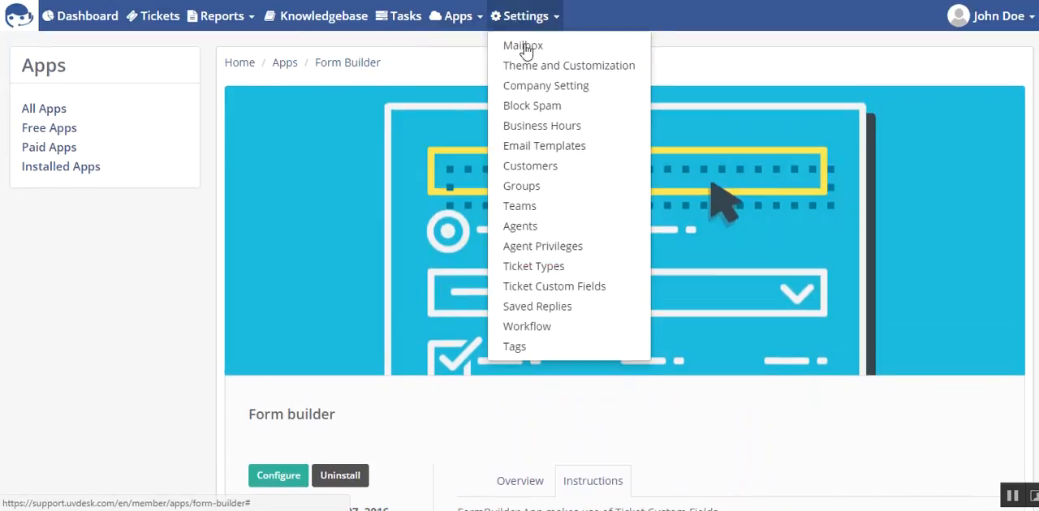
pyautogui.moveTo(533, 286)
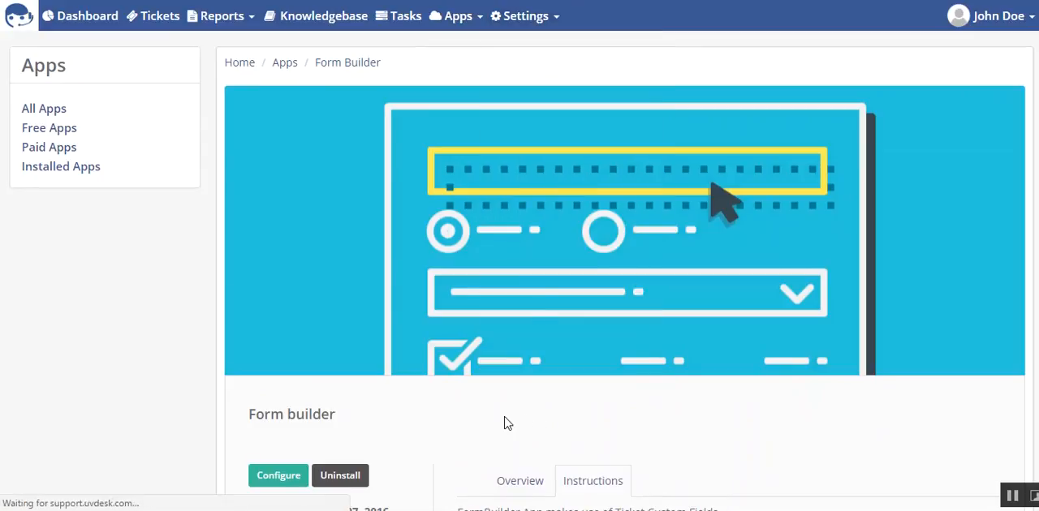
pyautogui.click(277, 475)
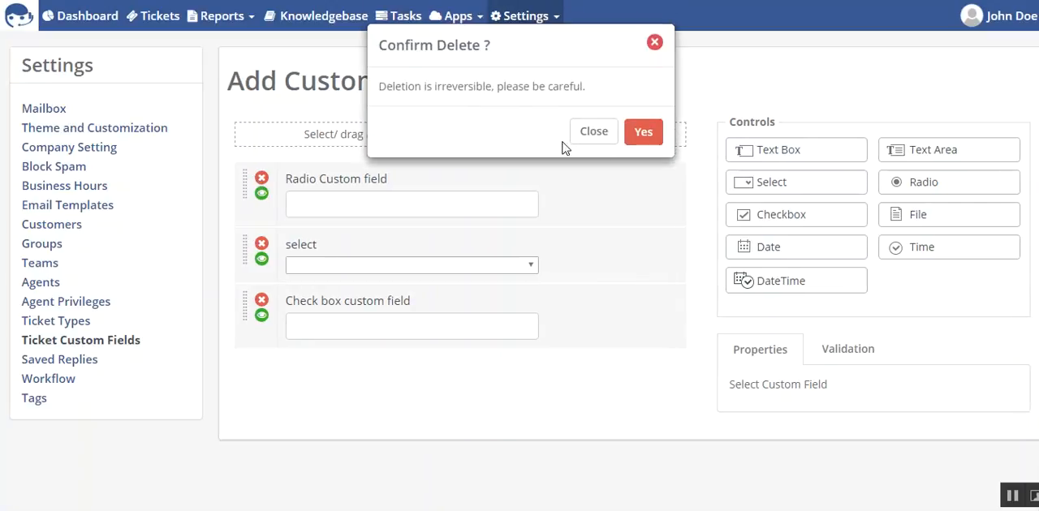
pyautogui.click(593, 130)
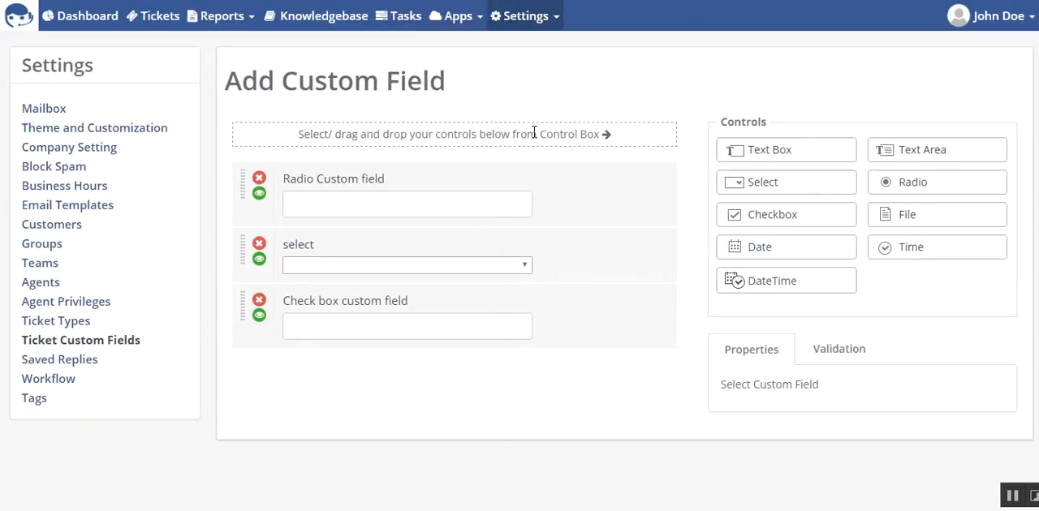
pyautogui.moveTo(784, 149)
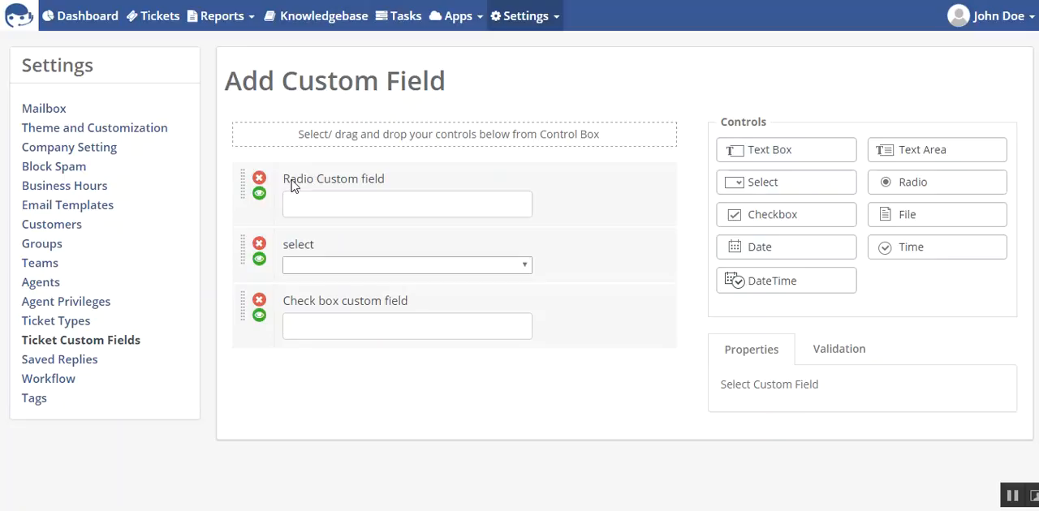
pyautogui.moveTo(307, 248)
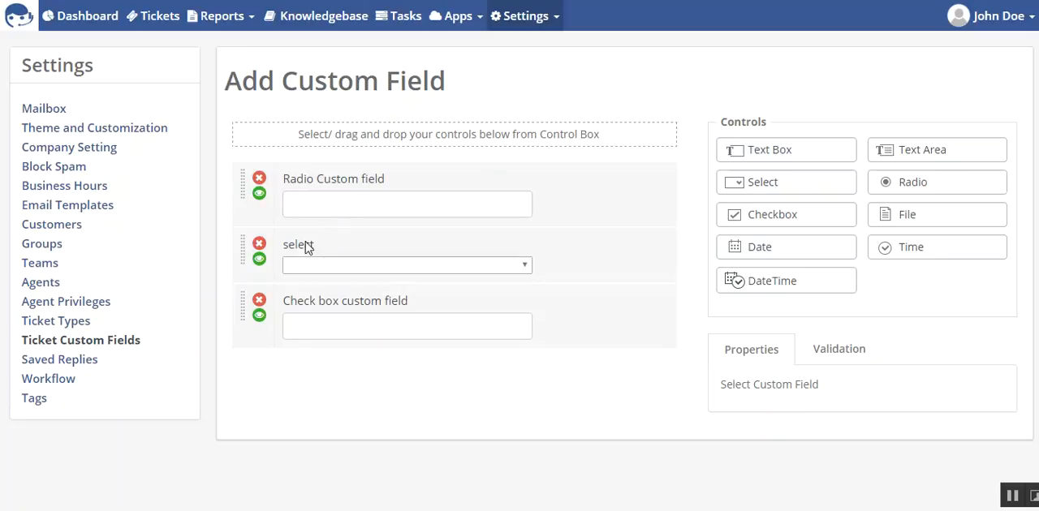
pyautogui.moveTo(307, 251)
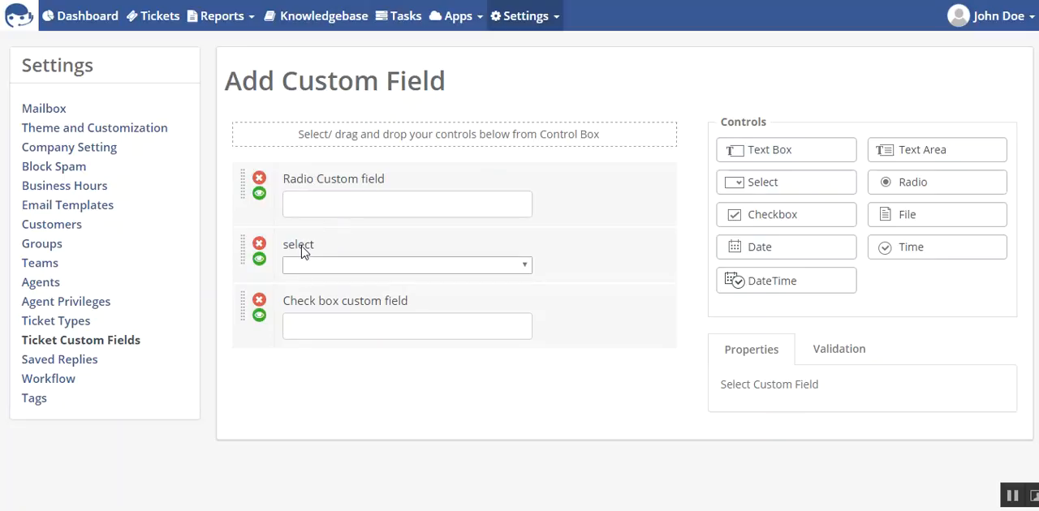
pyautogui.moveTo(340, 319)
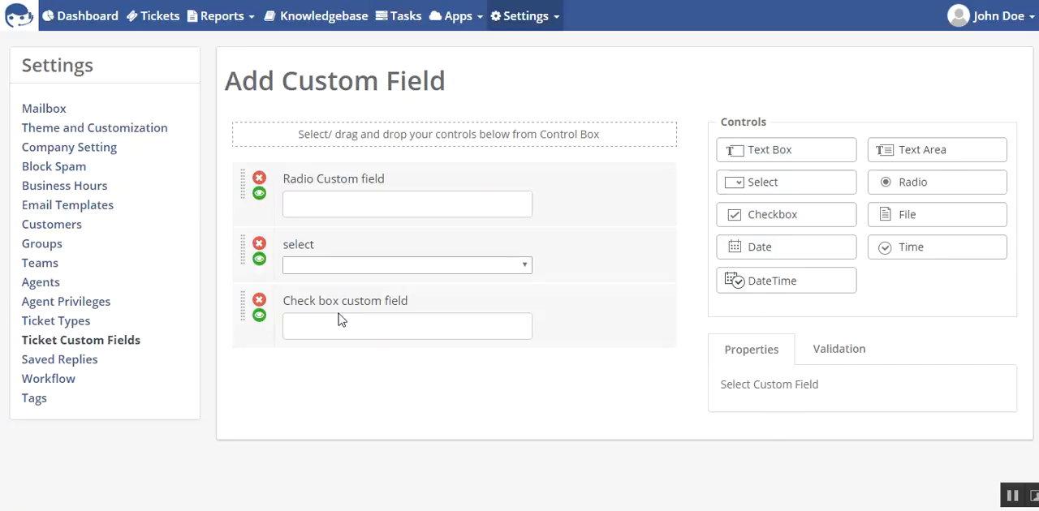
pyautogui.moveTo(369, 322)
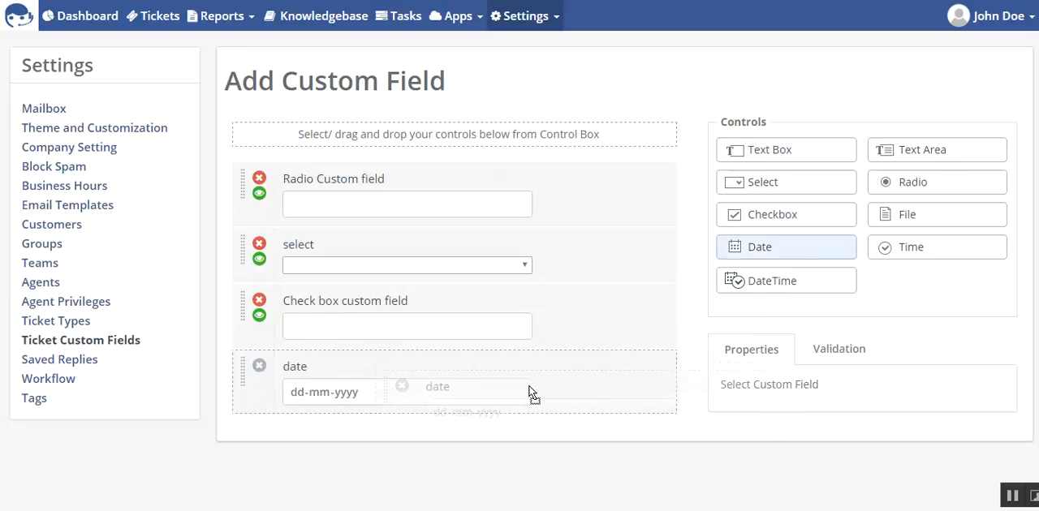
# - Add the 'date' field with User Type Customer, leaving Required unchecked
pyautogui.click(406, 382)
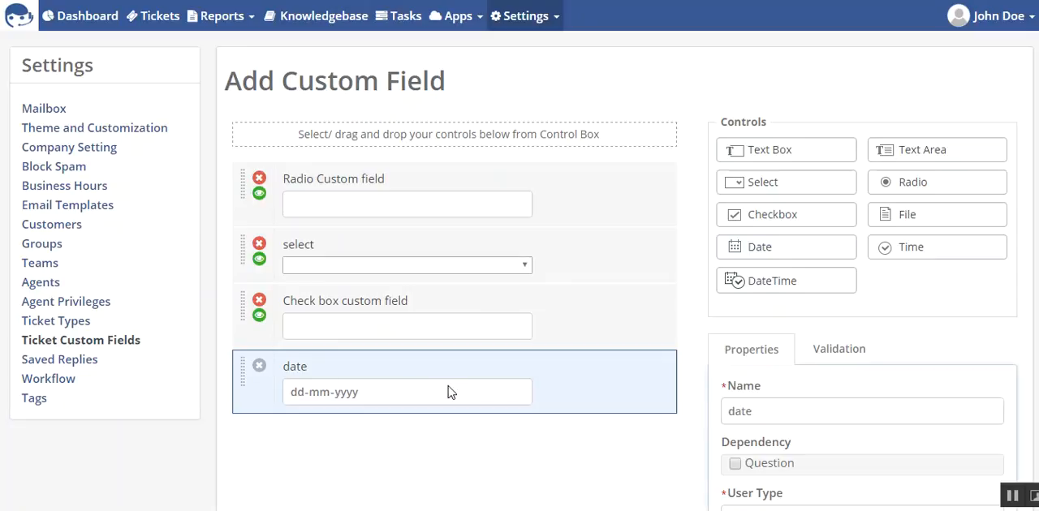
pyautogui.scroll(-3)
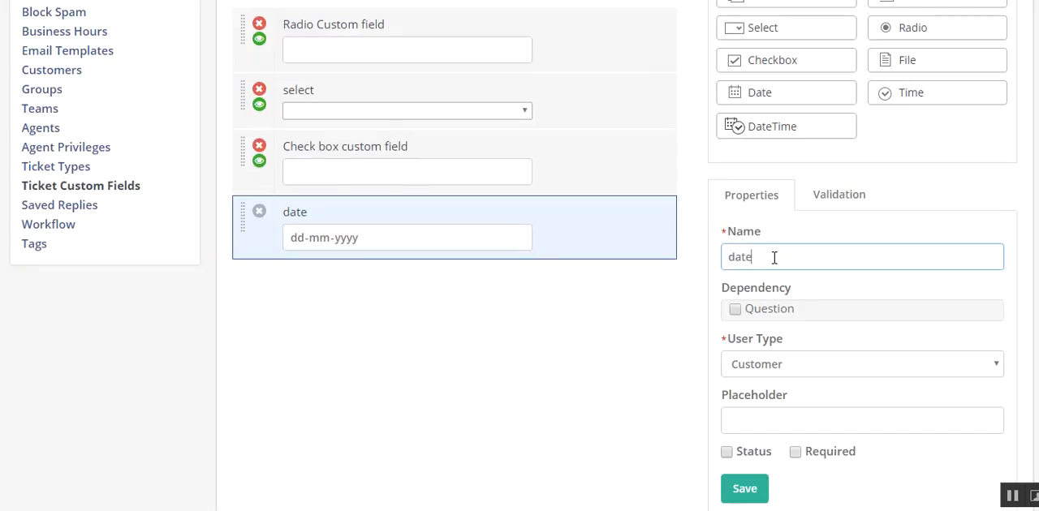
pyautogui.moveTo(760, 350)
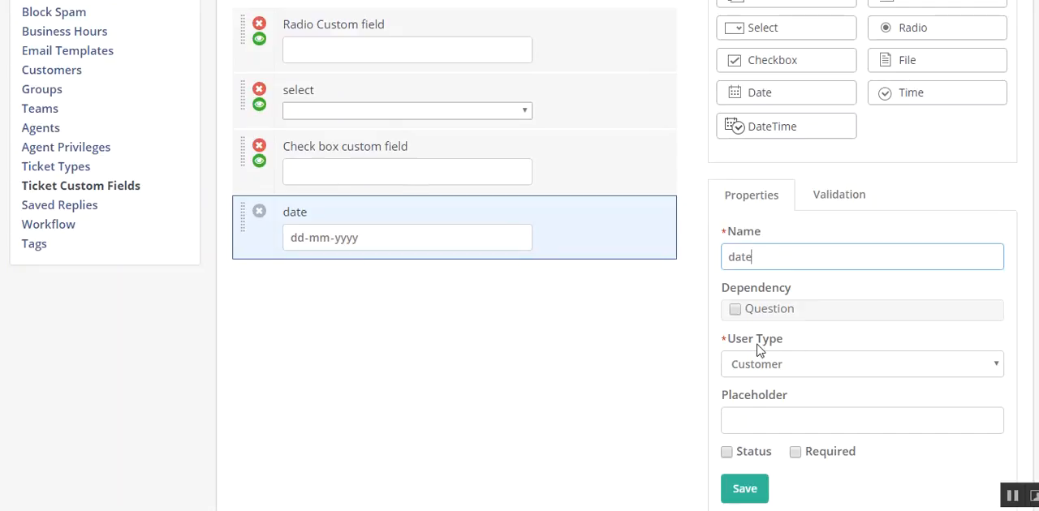
pyautogui.click(860, 363)
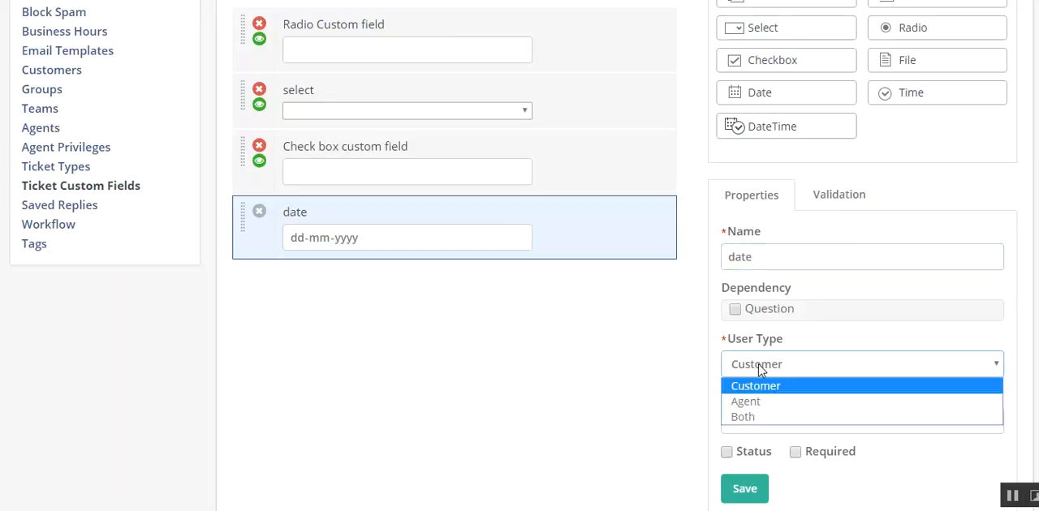
pyautogui.click(754, 386)
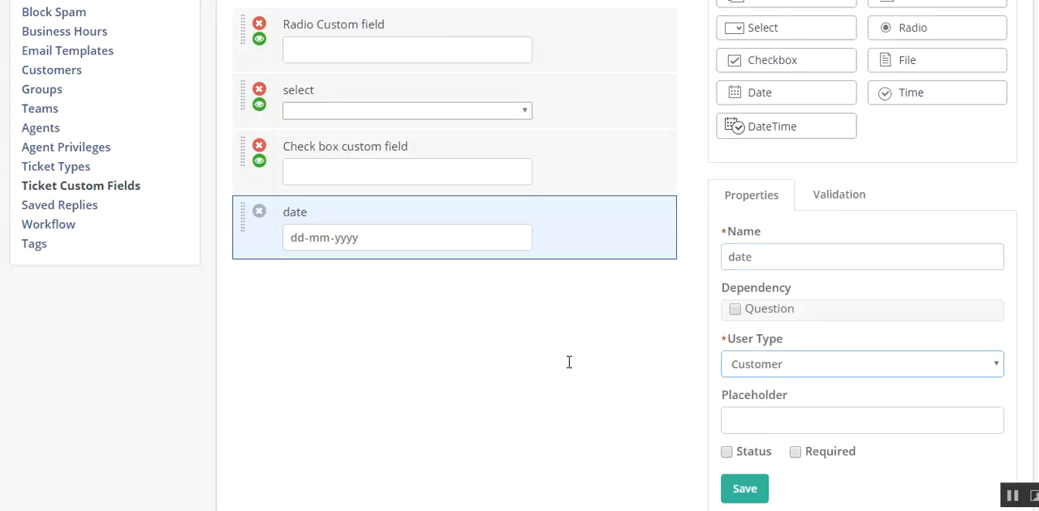
pyautogui.click(860, 419)
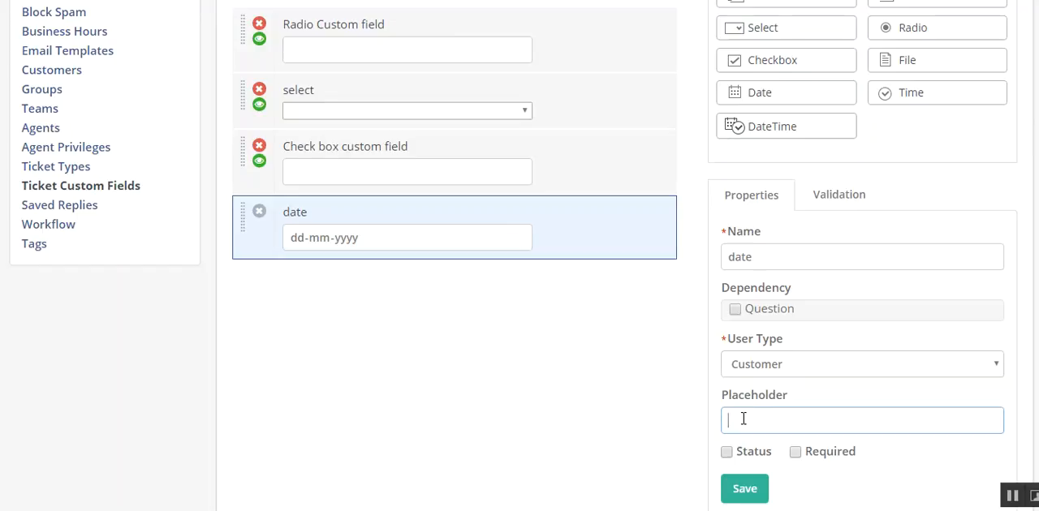
pyautogui.moveTo(618, 424)
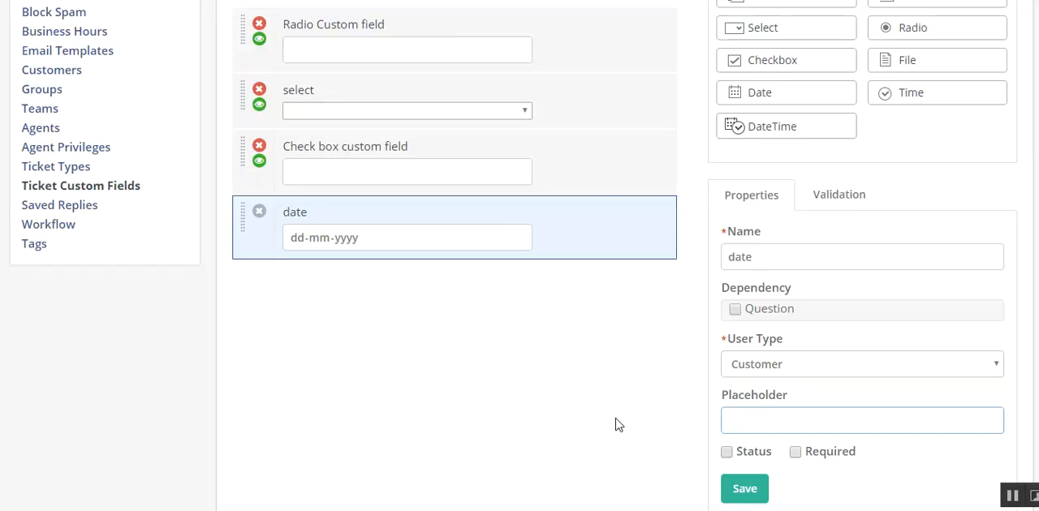
pyautogui.scroll(-3)
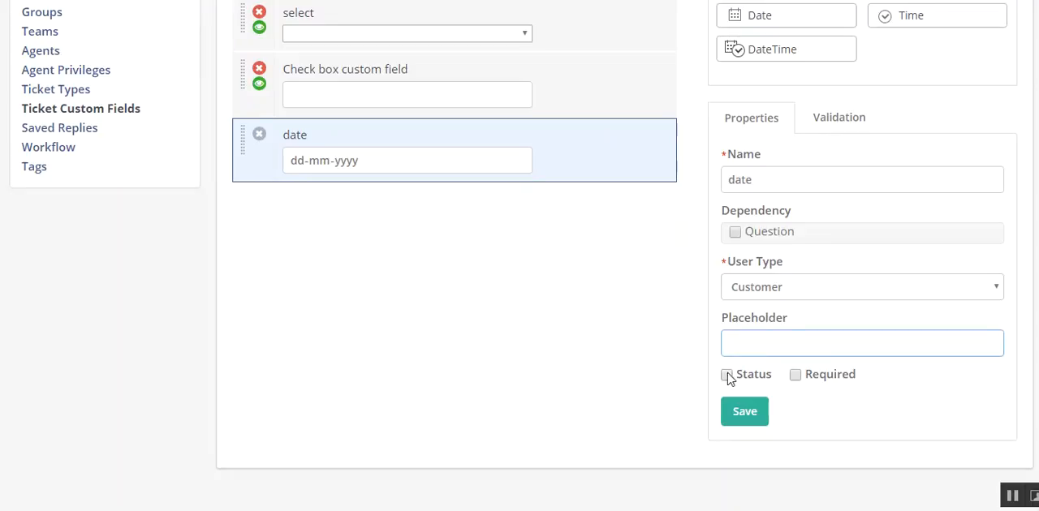
pyautogui.moveTo(797, 384)
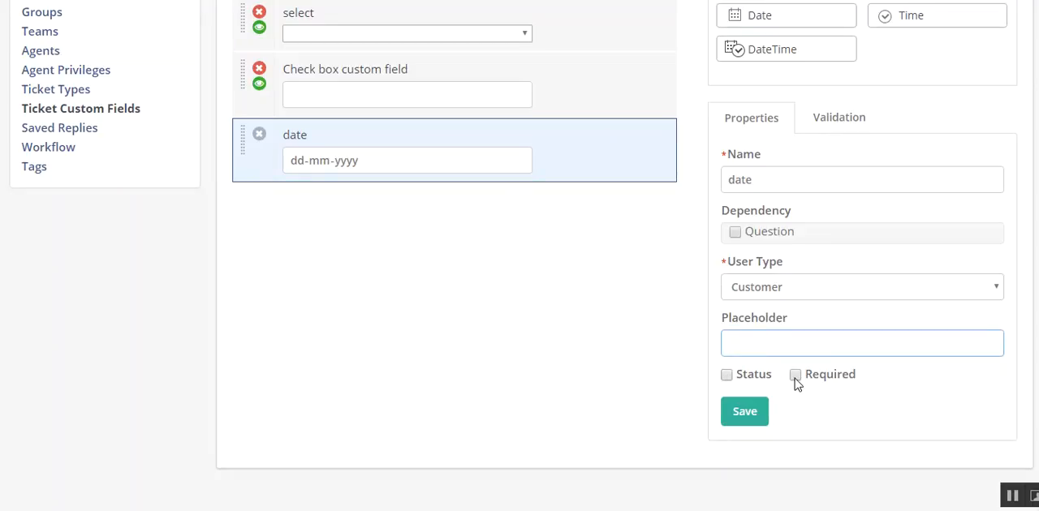
pyautogui.moveTo(726, 159)
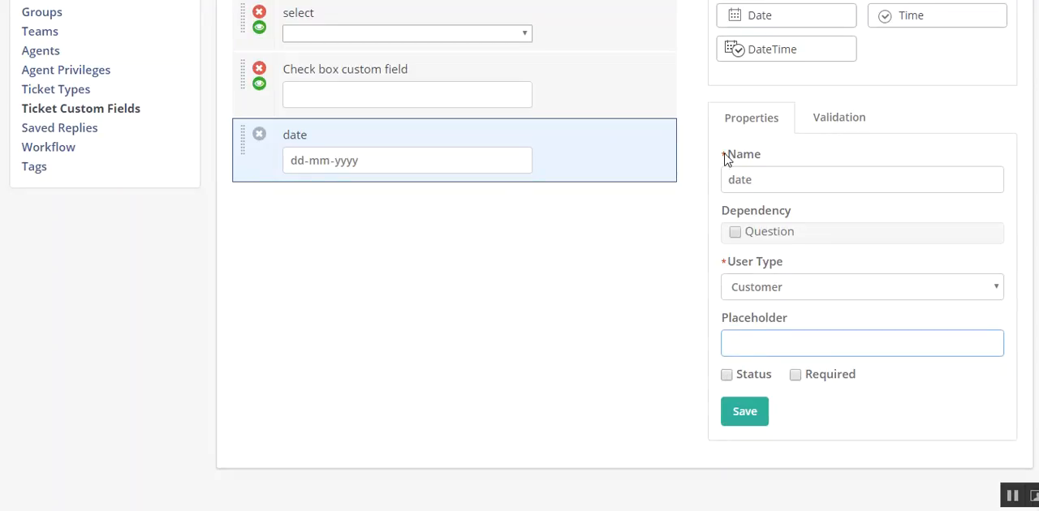
pyautogui.click(861, 342)
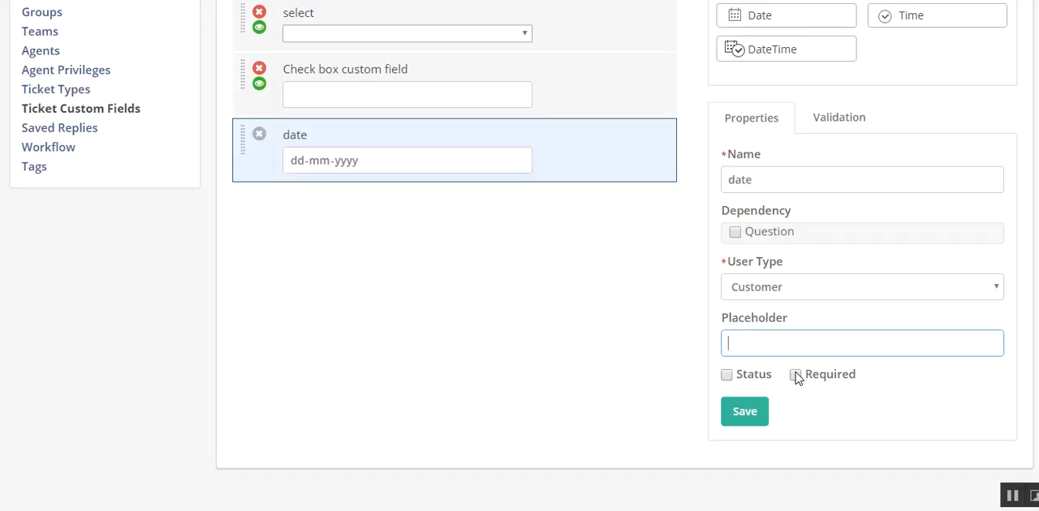
pyautogui.click(794, 374)
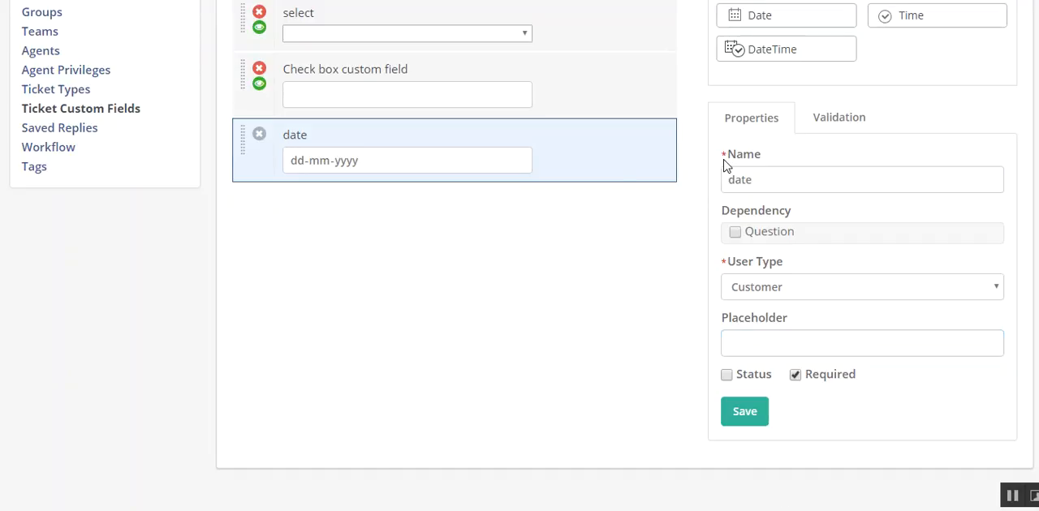
pyautogui.moveTo(293, 129)
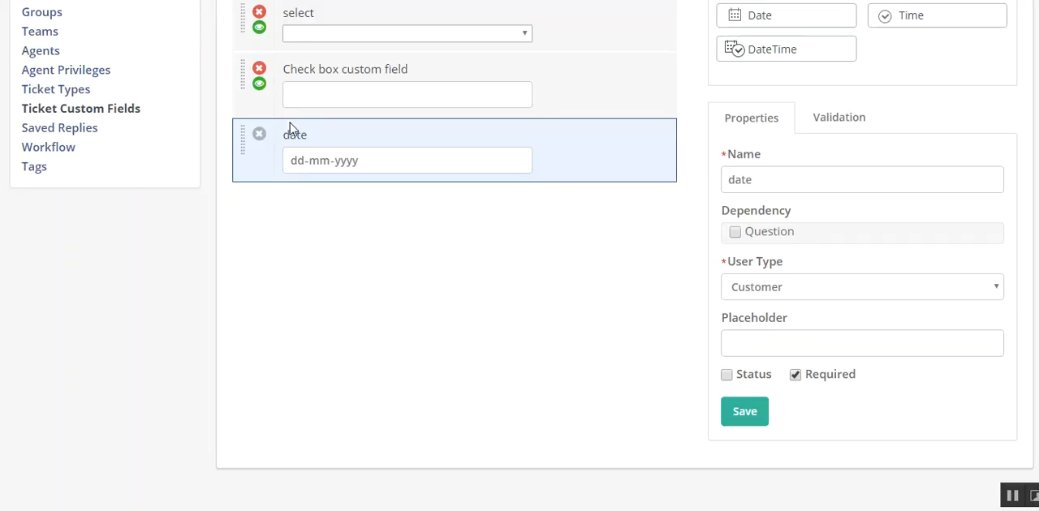
pyautogui.click(794, 374)
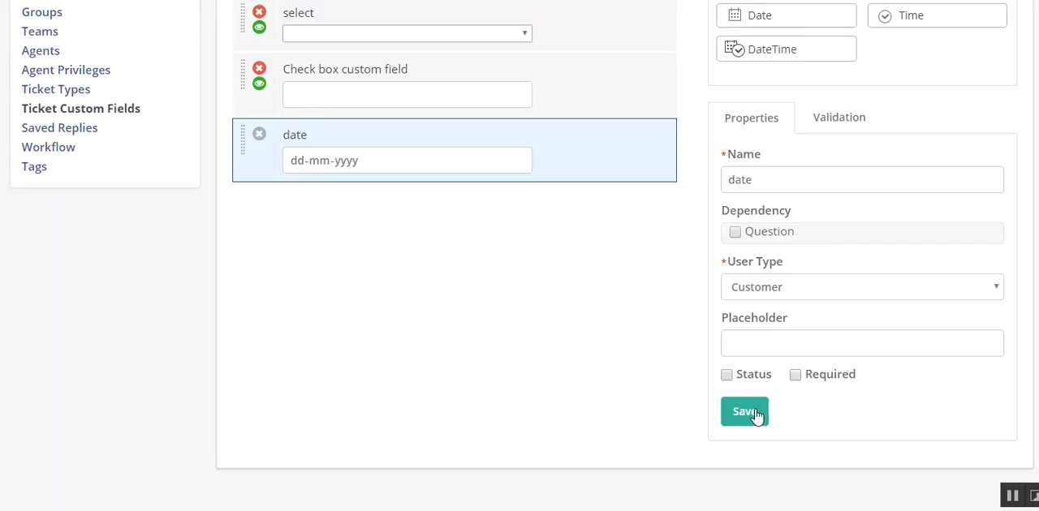
pyautogui.scroll(3)
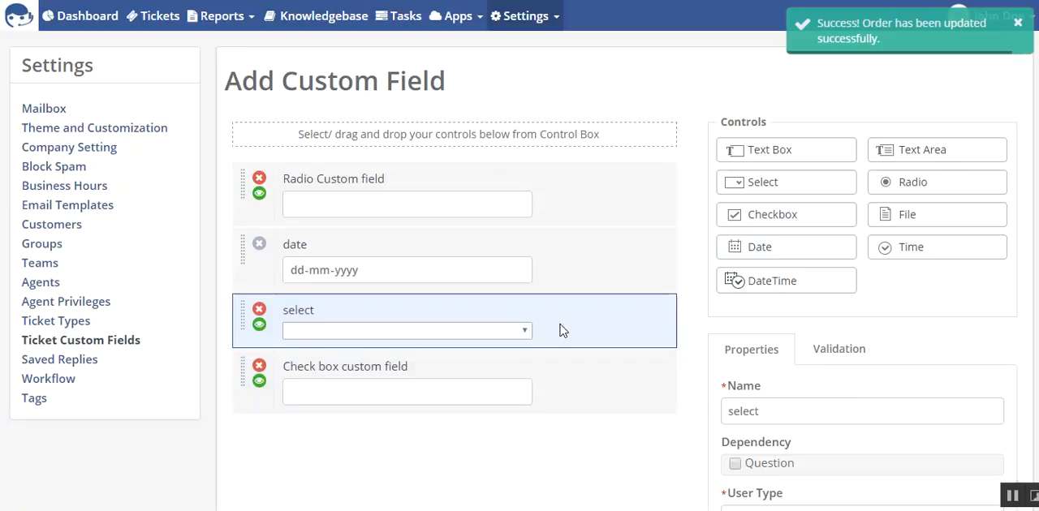
pyautogui.moveTo(669, 351)
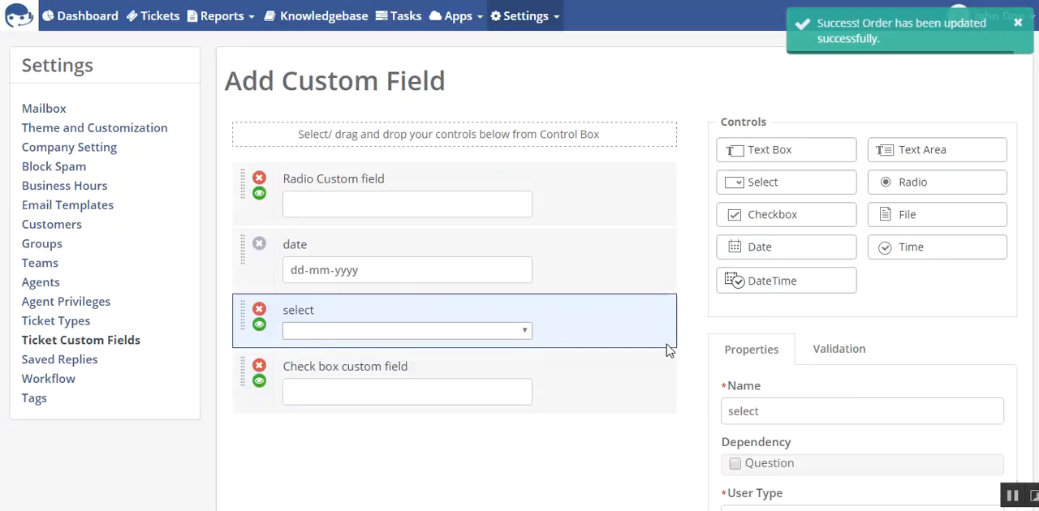
pyautogui.moveTo(422, 302)
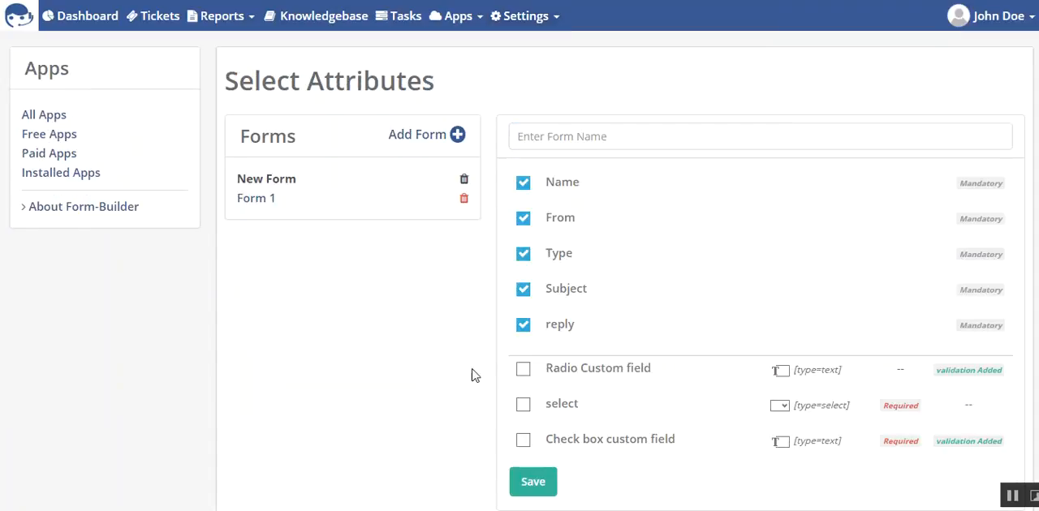
# - Save a new form named 'Contact Form' with no custom fields checked
pyautogui.click(457, 15)
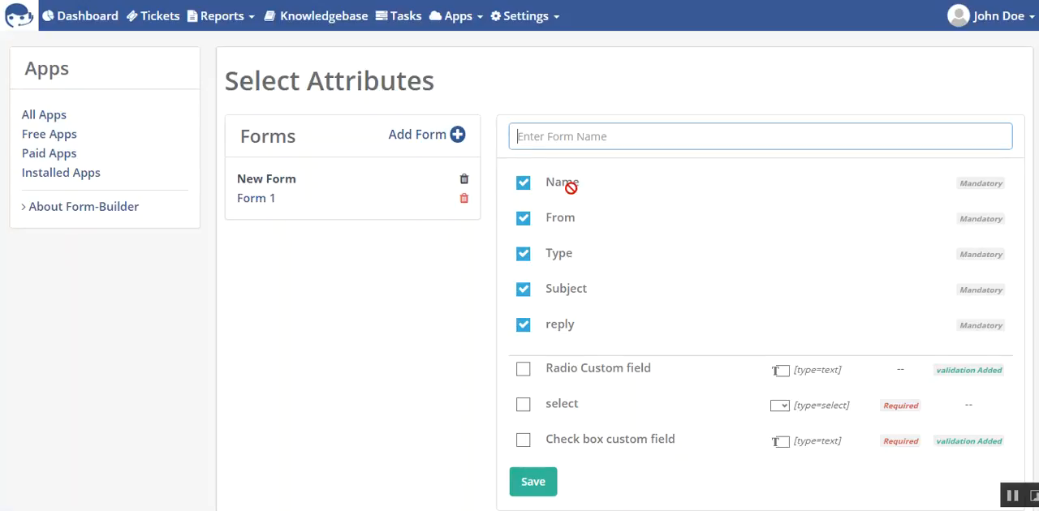
pyautogui.moveTo(565, 224)
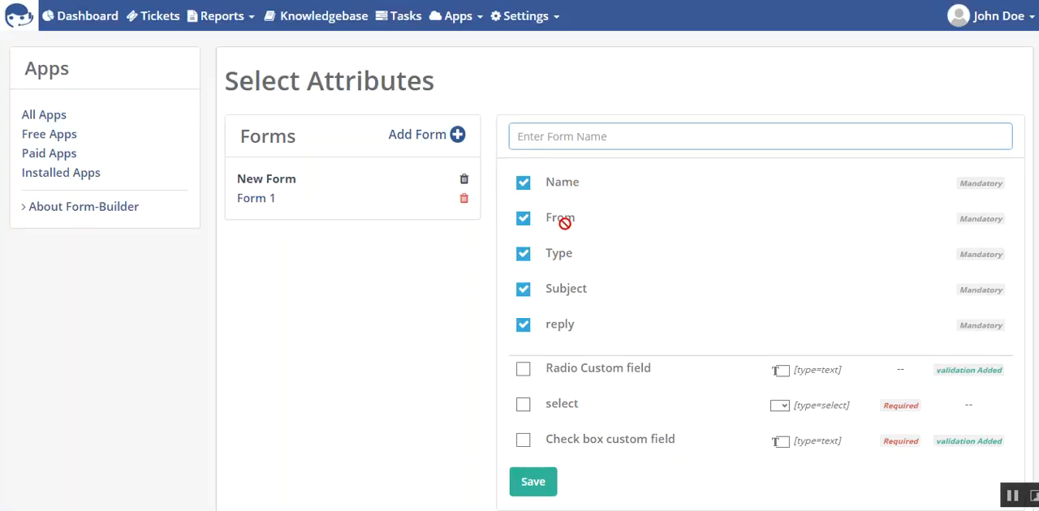
pyautogui.moveTo(561, 323)
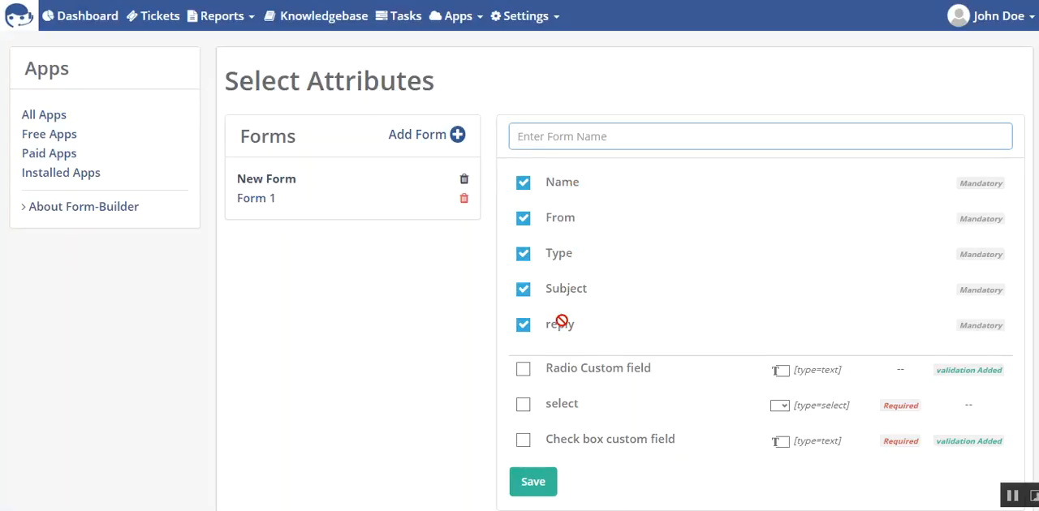
pyautogui.moveTo(505, 339)
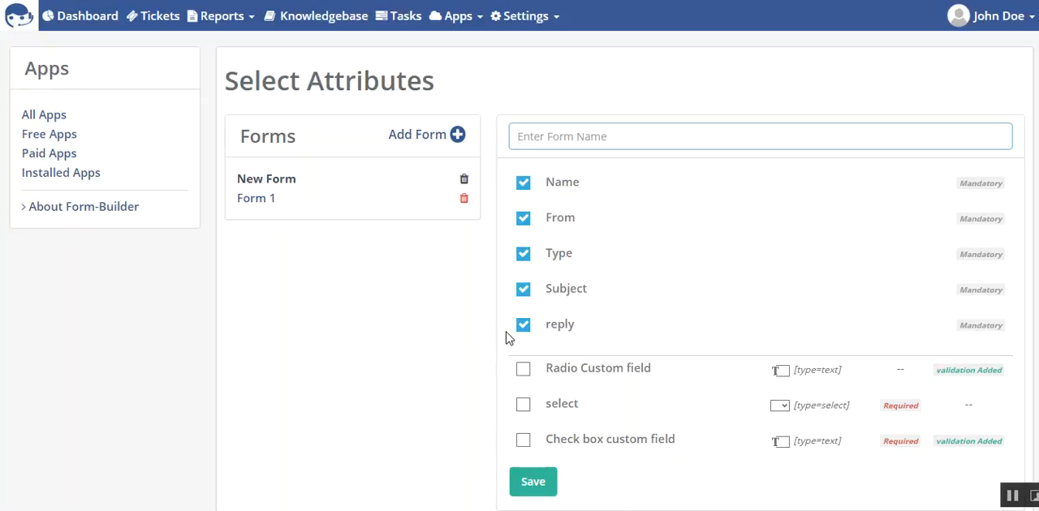
pyautogui.moveTo(556, 391)
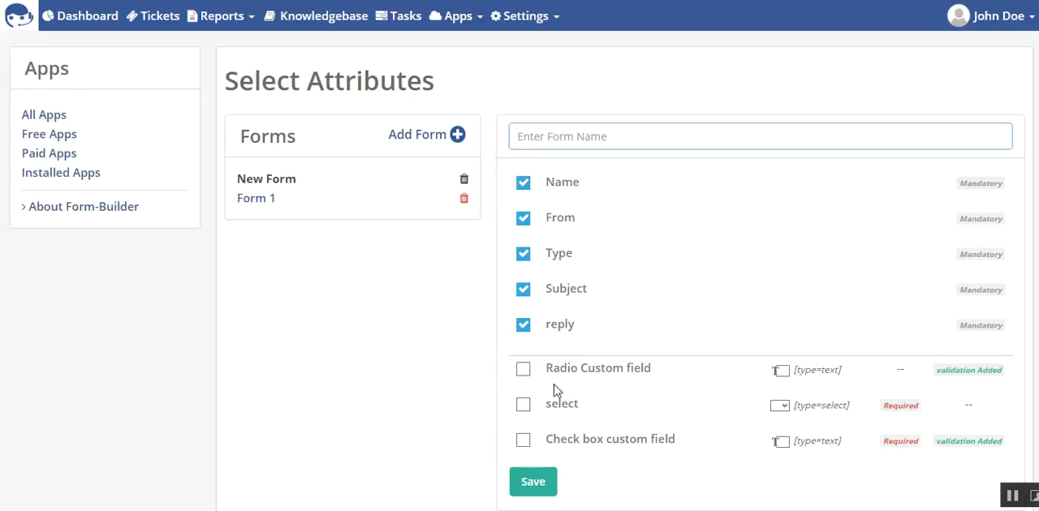
pyautogui.click(522, 369)
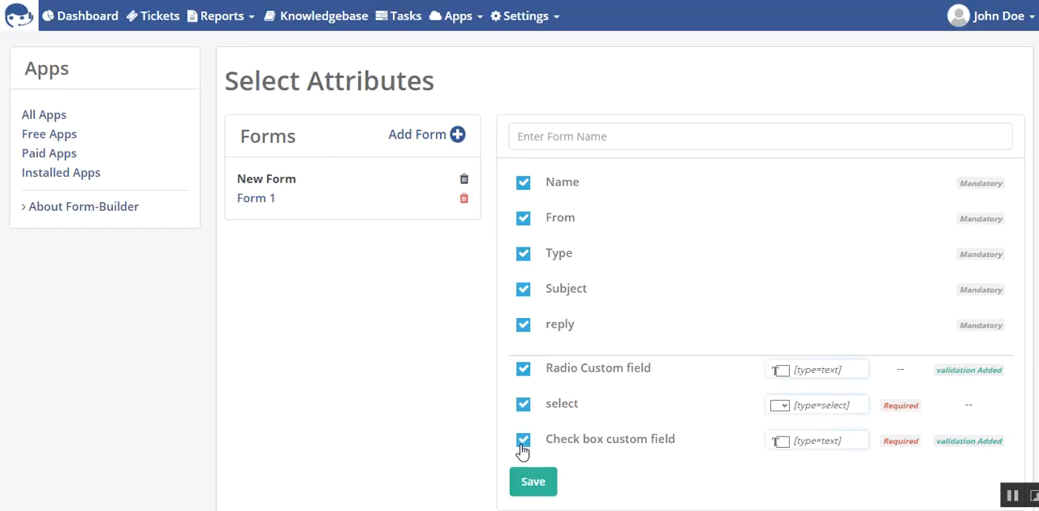
pyautogui.click(523, 439)
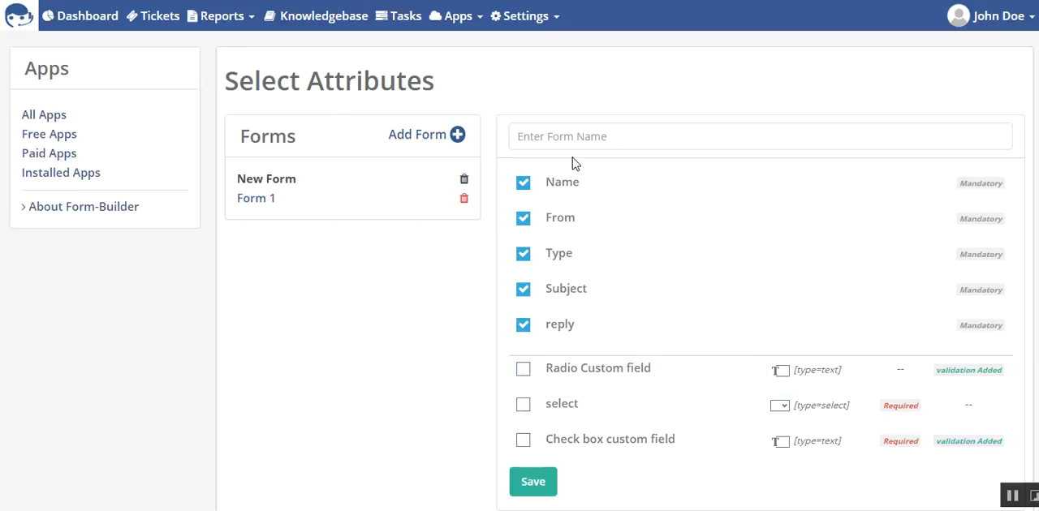
pyautogui.write('Co')
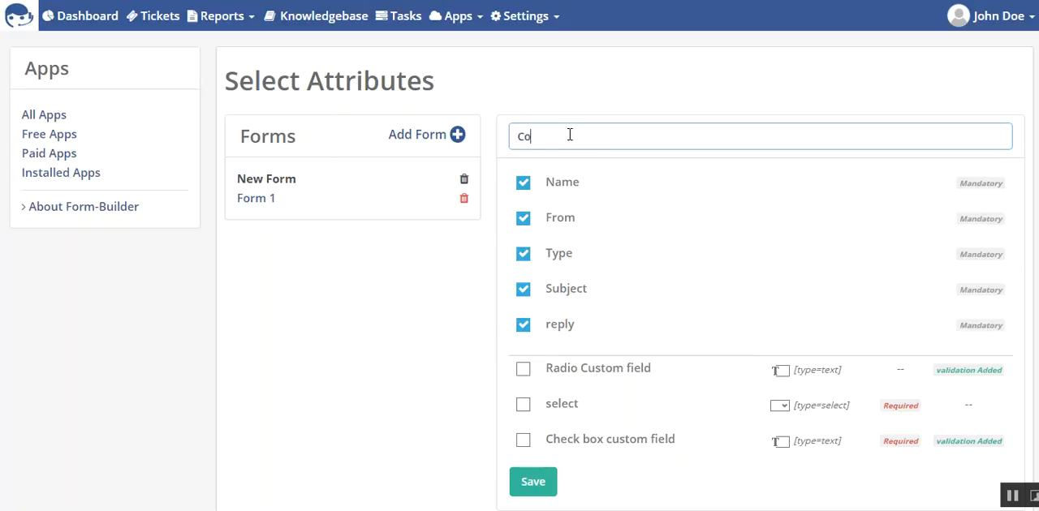
pyautogui.write('ntact Form')
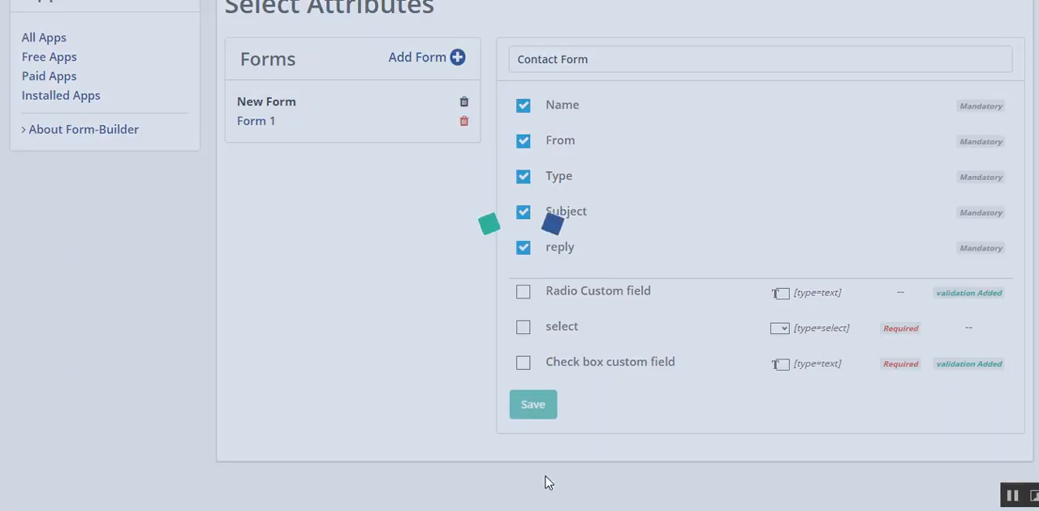
pyautogui.click(533, 404)
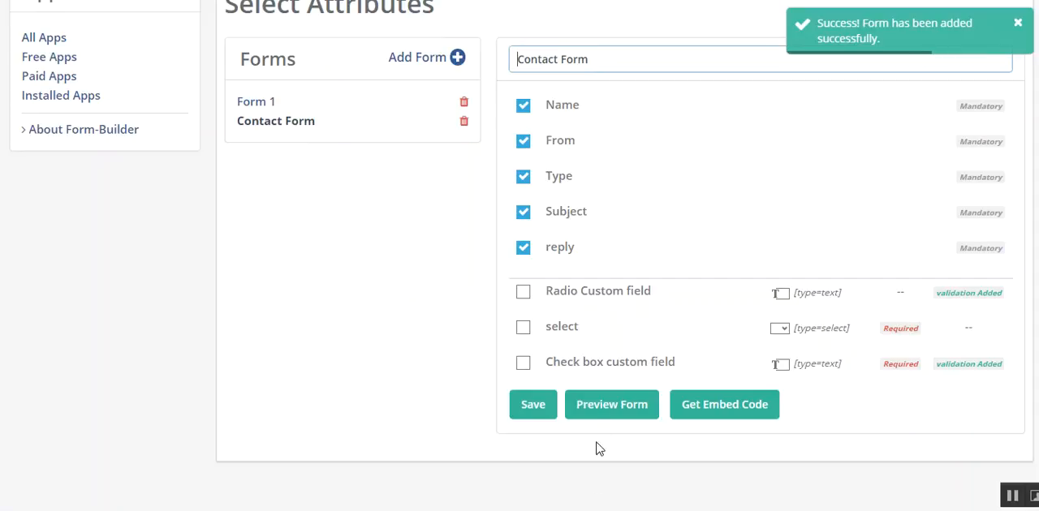
pyautogui.click(611, 404)
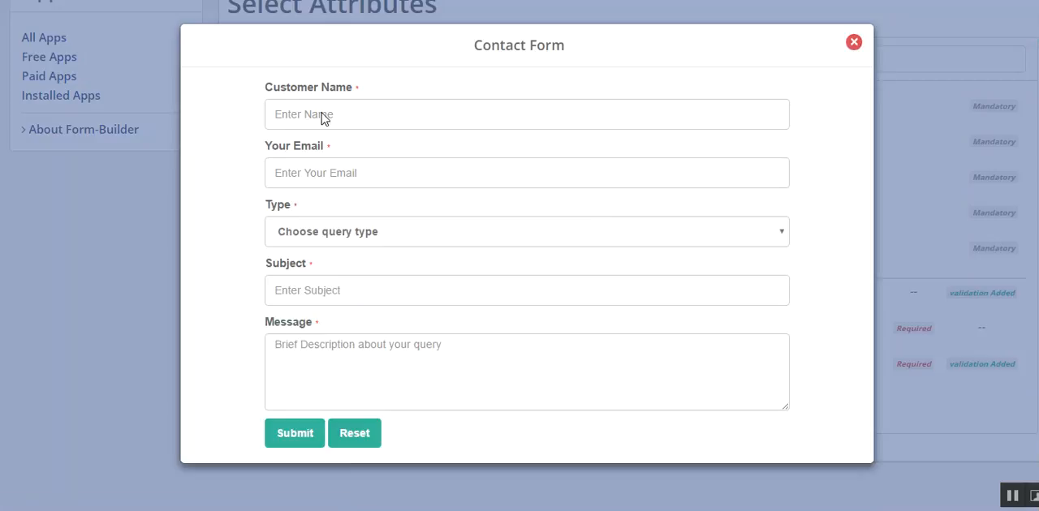
pyautogui.moveTo(329, 227)
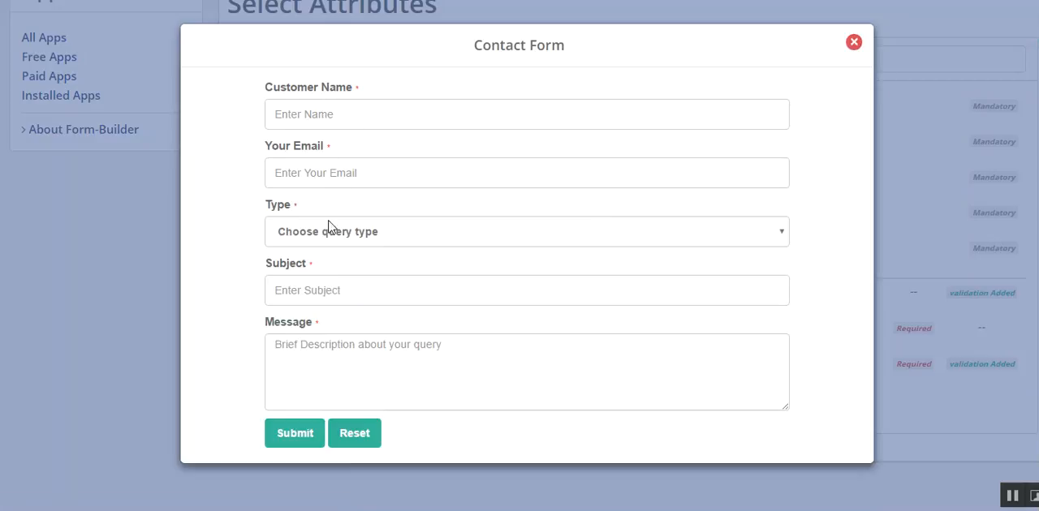
pyautogui.moveTo(324, 234)
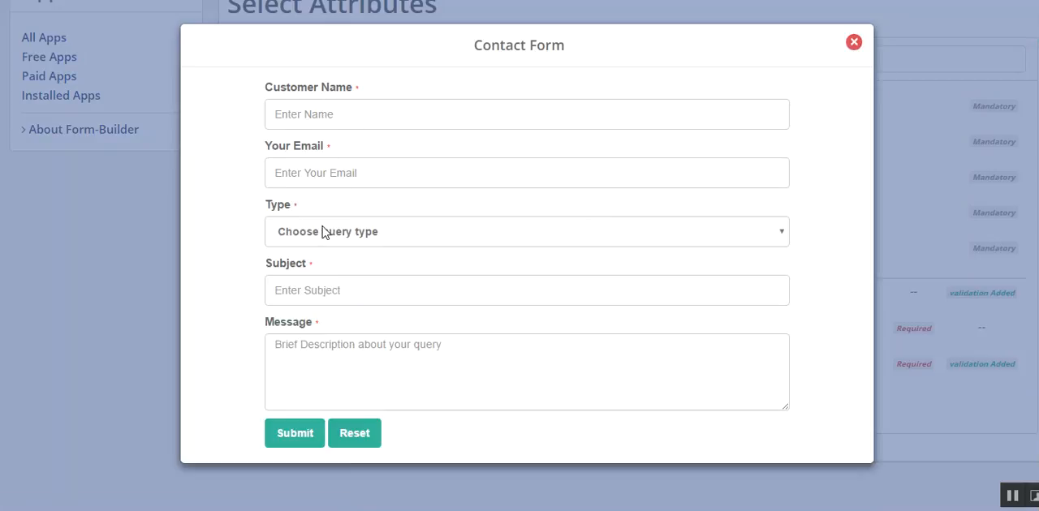
pyautogui.moveTo(316, 295)
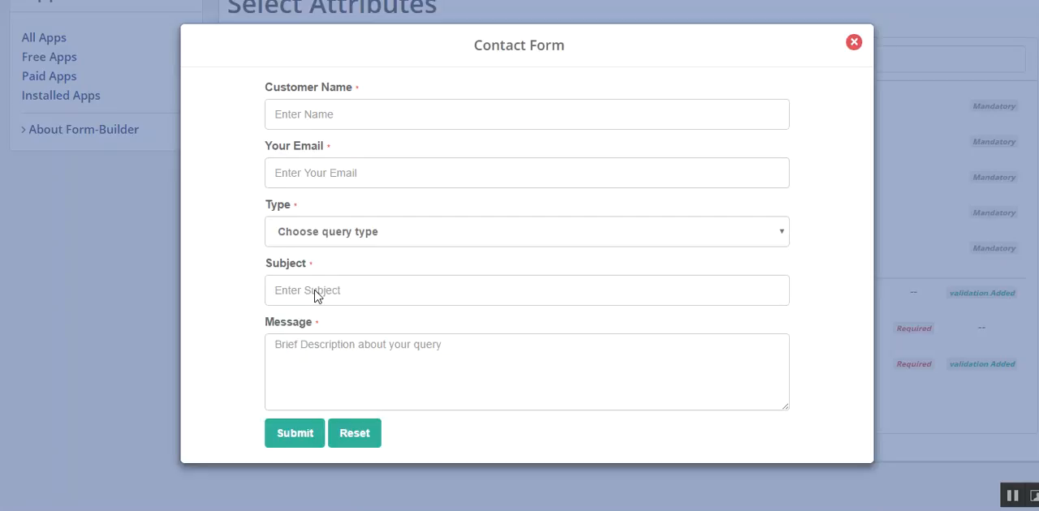
pyautogui.moveTo(853, 43)
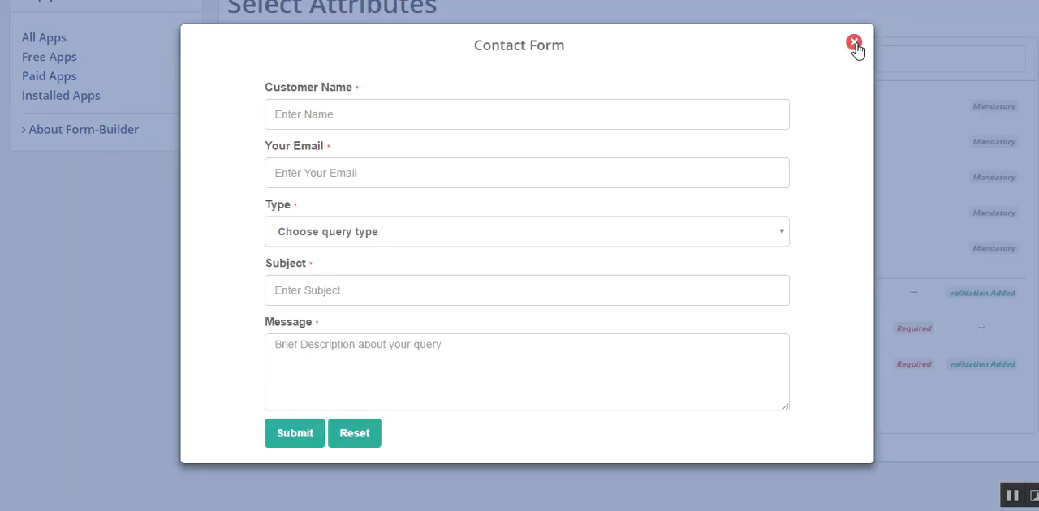
pyautogui.click(853, 42)
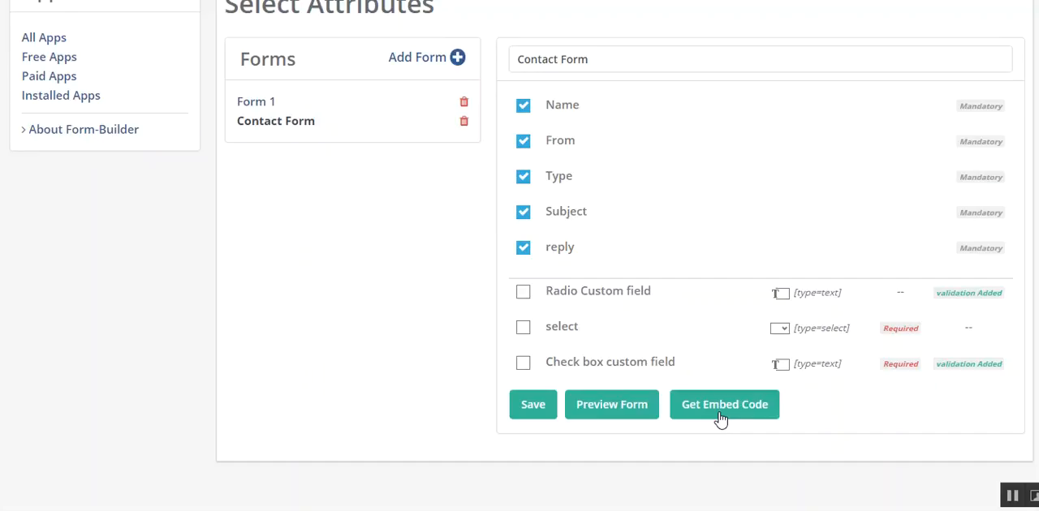
# - Show the Contact Form's embed code on the Public Url tab
pyautogui.click(724, 404)
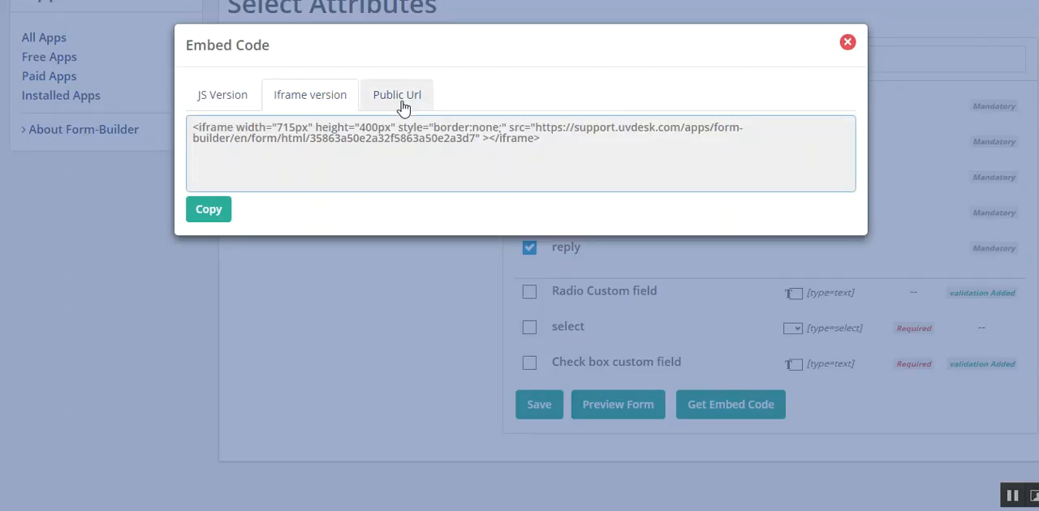
pyautogui.click(396, 94)
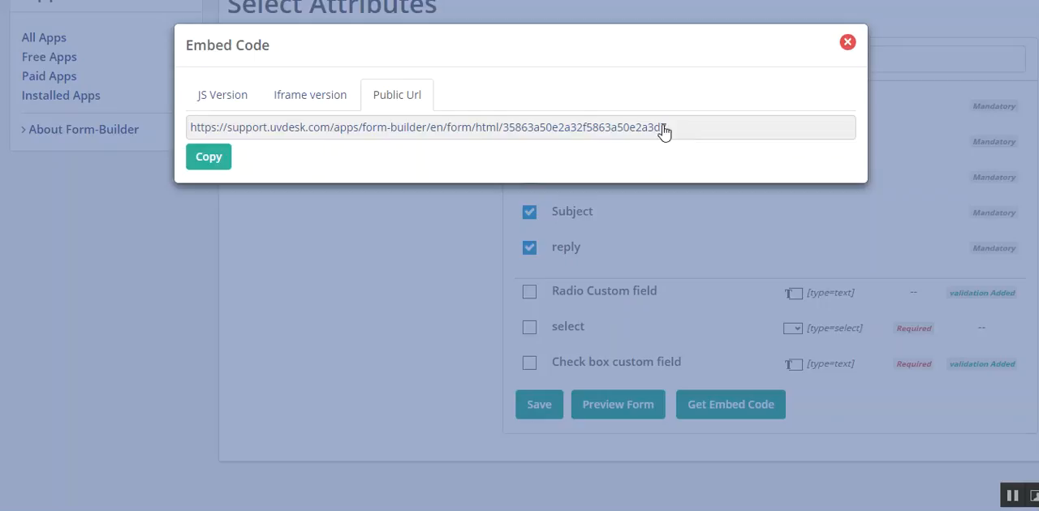
pyautogui.moveTo(694, 132)
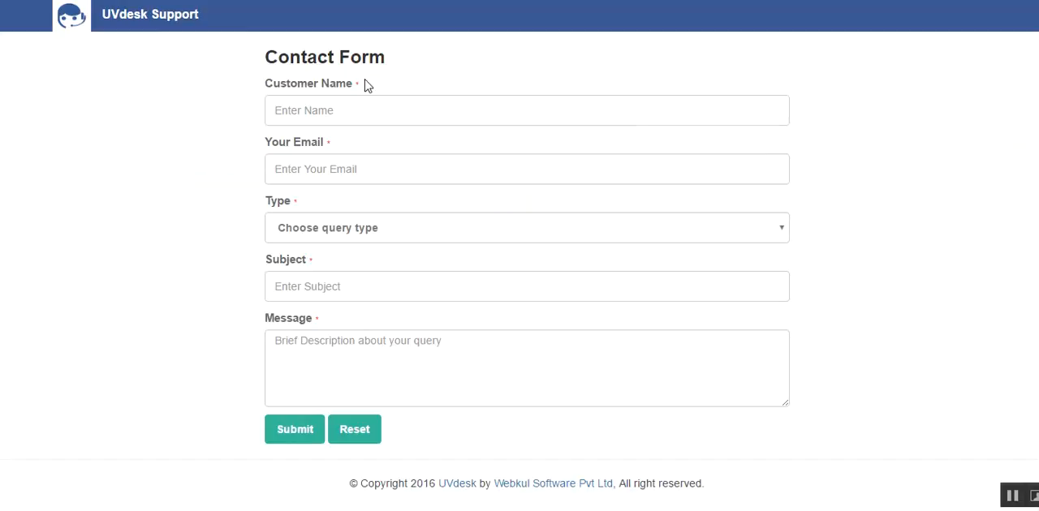
# - Try the public form's Message, Type and Customer Name fields, then return to the embed code
pyautogui.click(525, 367)
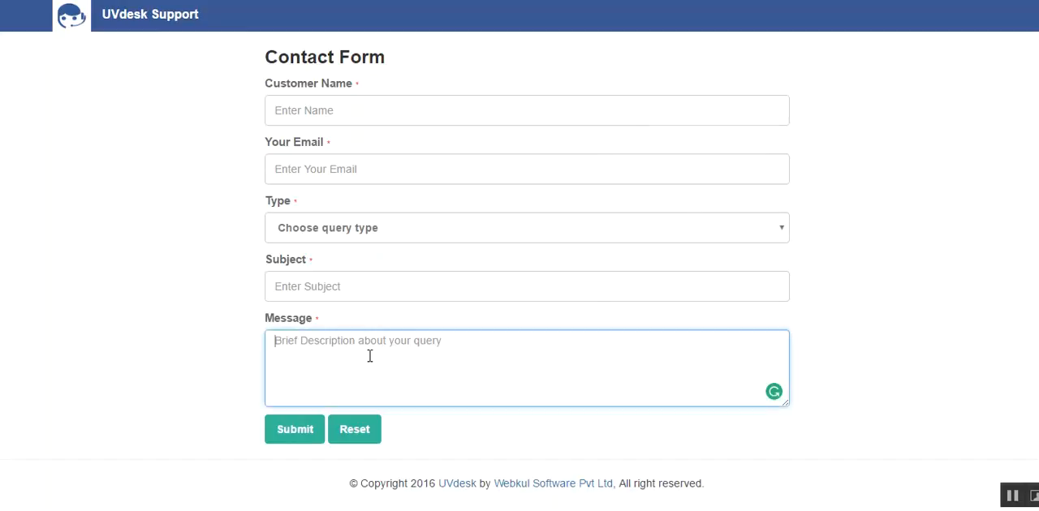
pyautogui.click(527, 285)
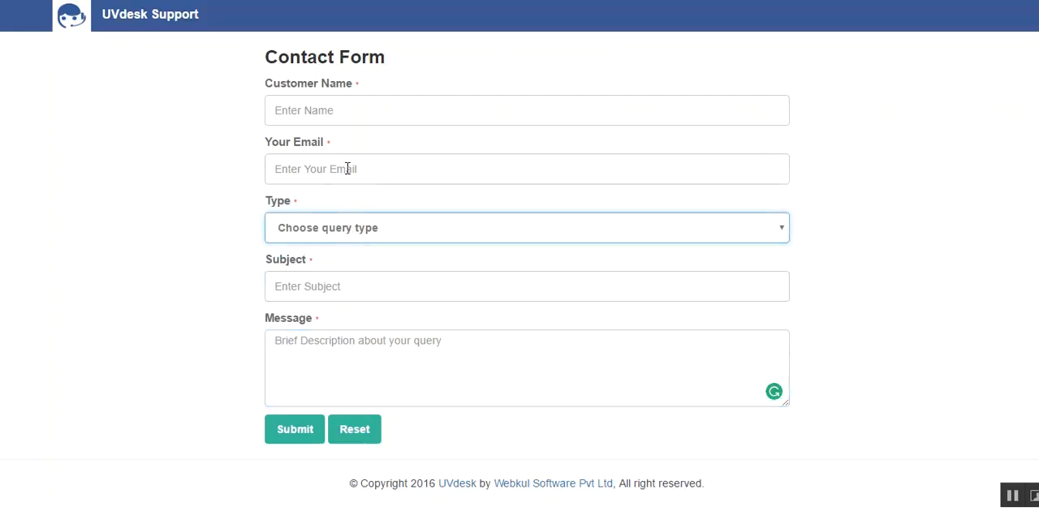
pyautogui.click(526, 110)
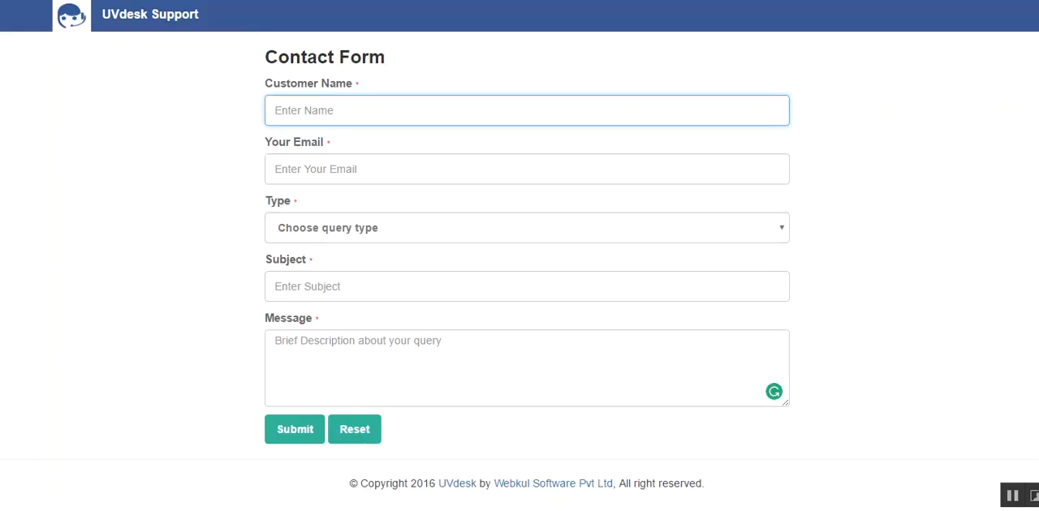
pyautogui.click(730, 404)
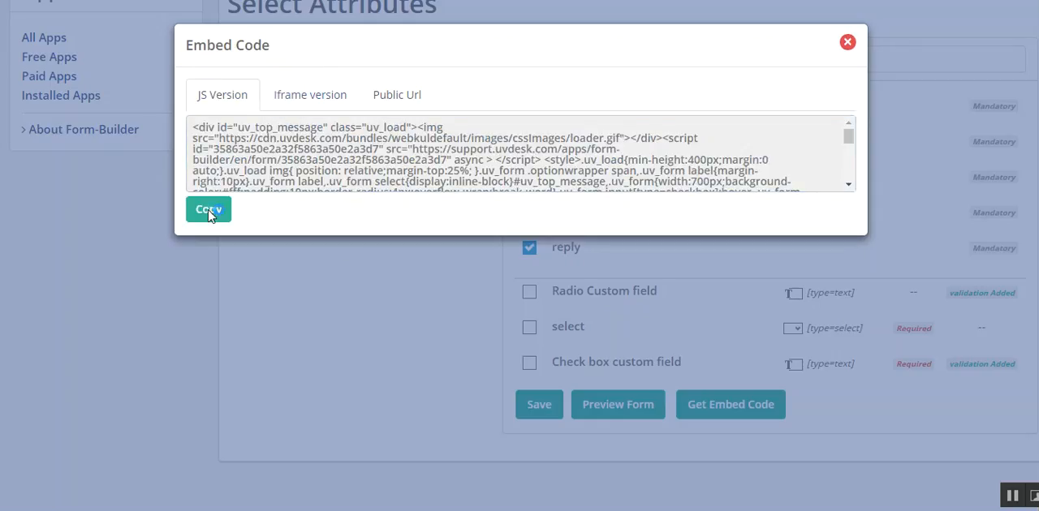
# - Copy the Contact Form's JS Version embed code and close the dialog
pyautogui.click(208, 208)
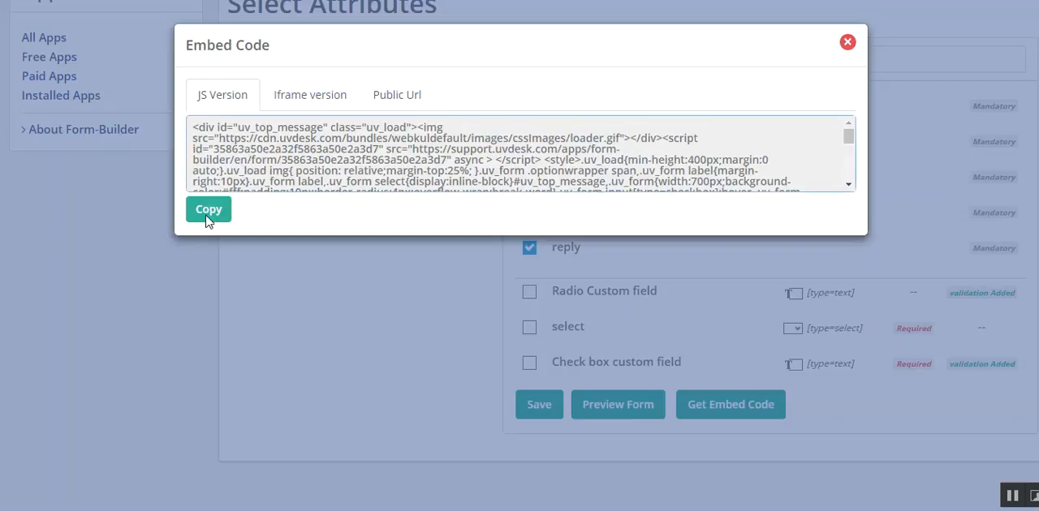
pyautogui.click(208, 209)
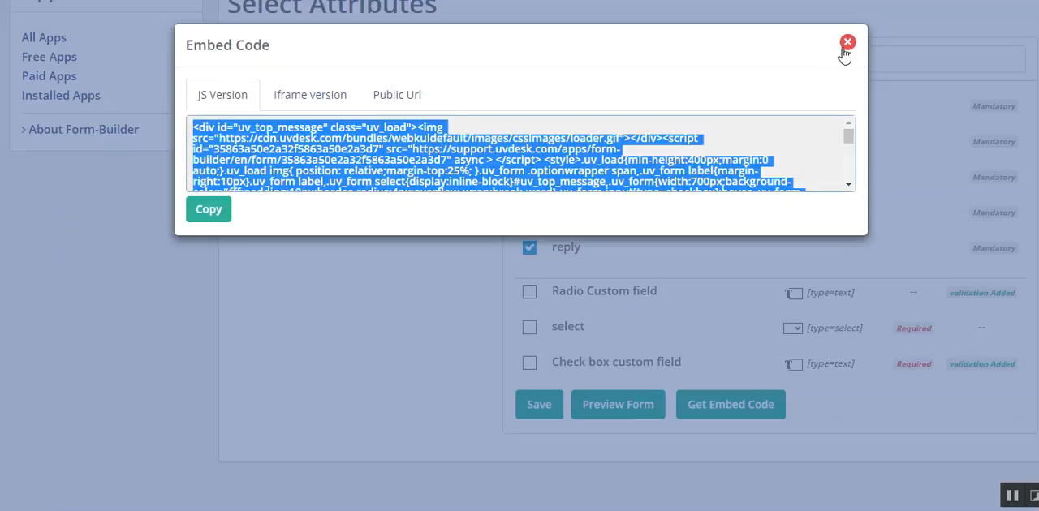
pyautogui.click(847, 42)
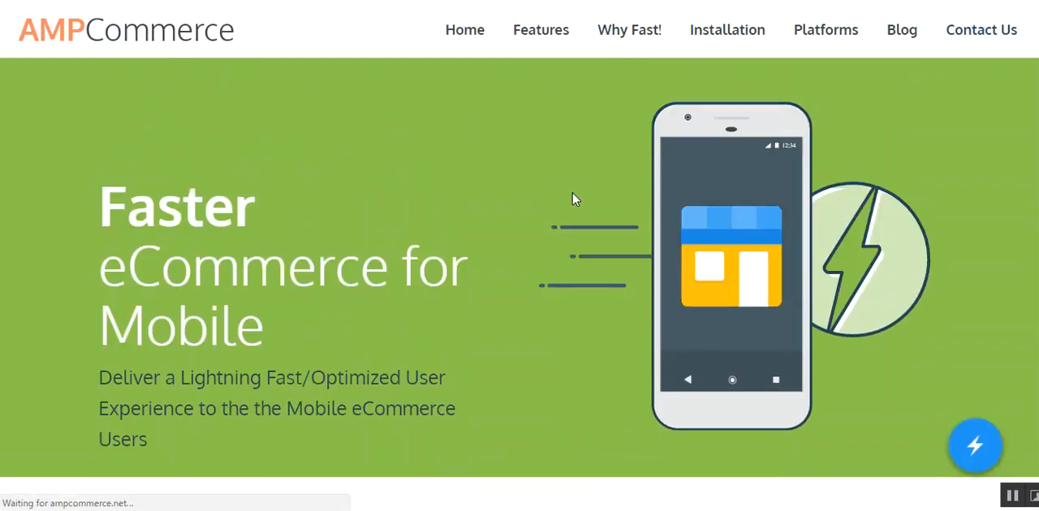
pyautogui.click(980, 29)
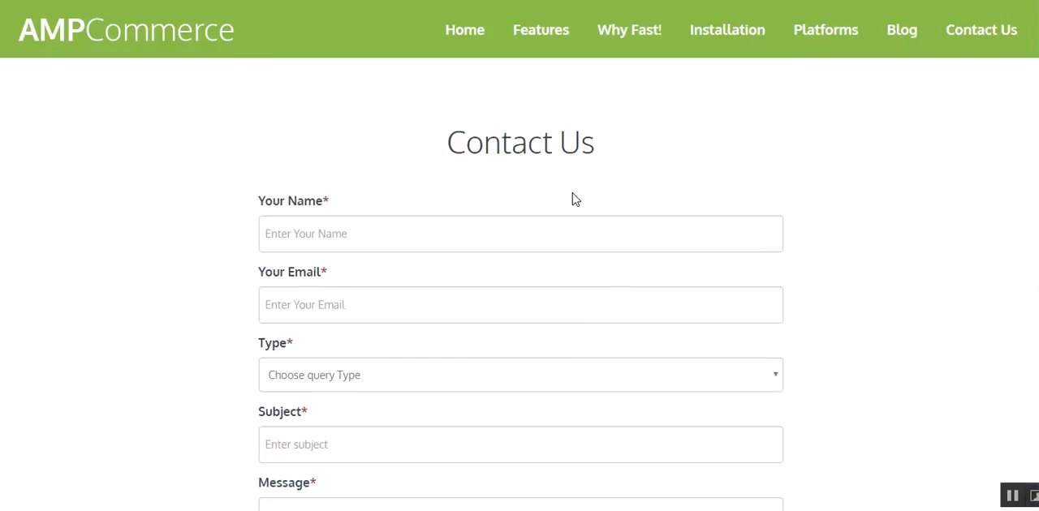
pyautogui.click(520, 233)
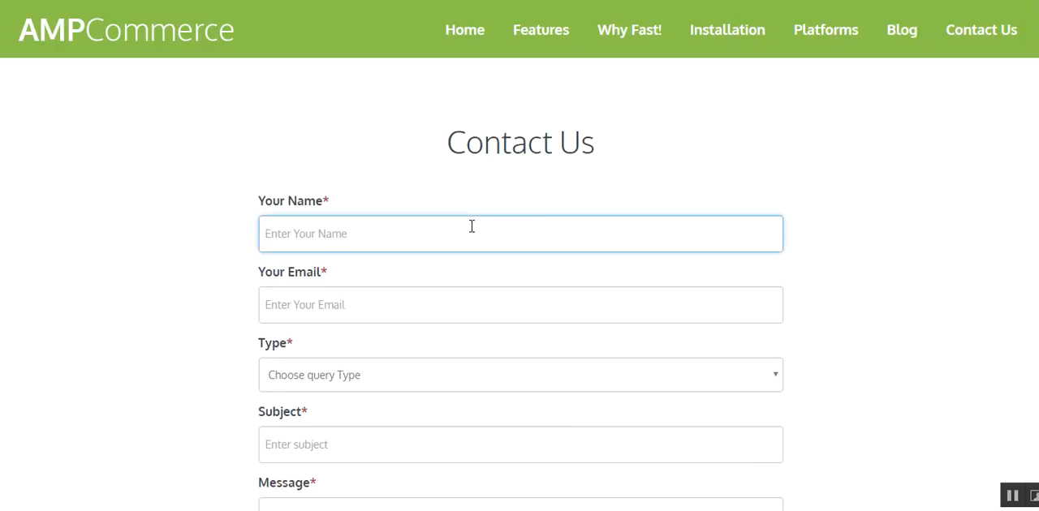
pyautogui.write('Peter Dio')
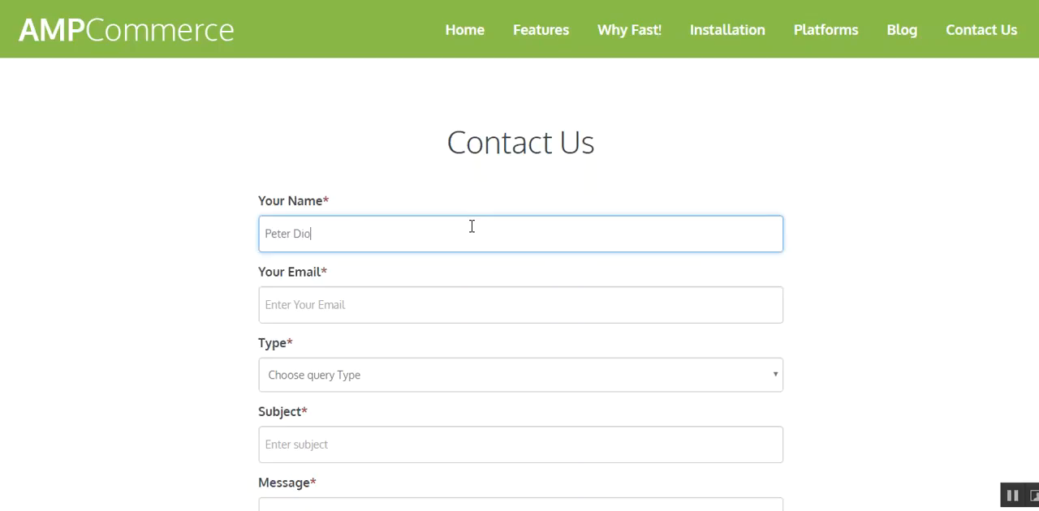
pyautogui.write('e')
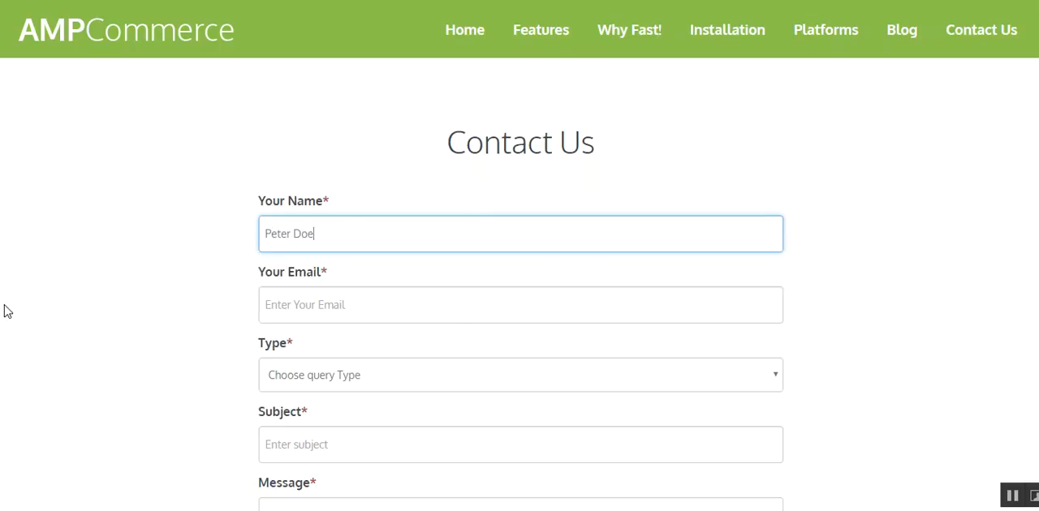
pyautogui.click(520, 304)
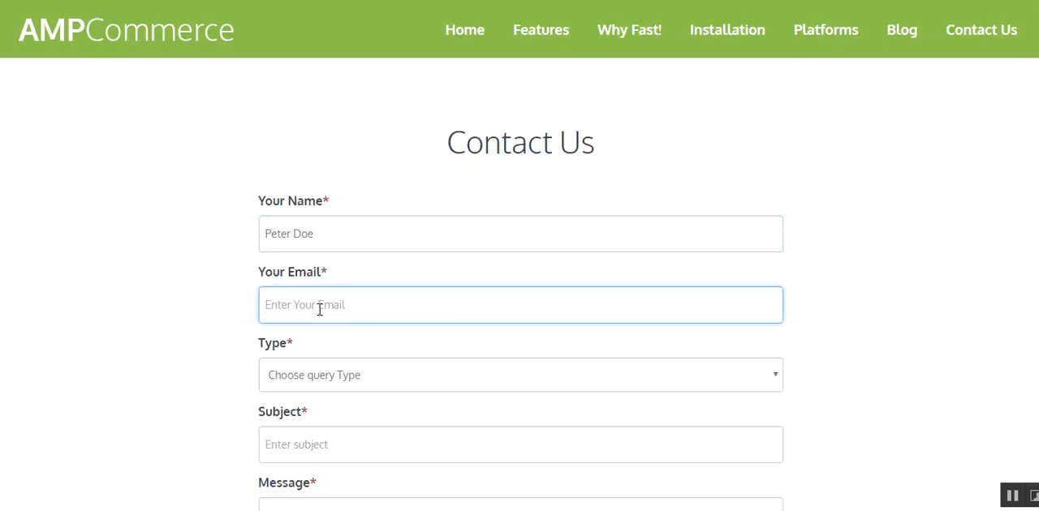
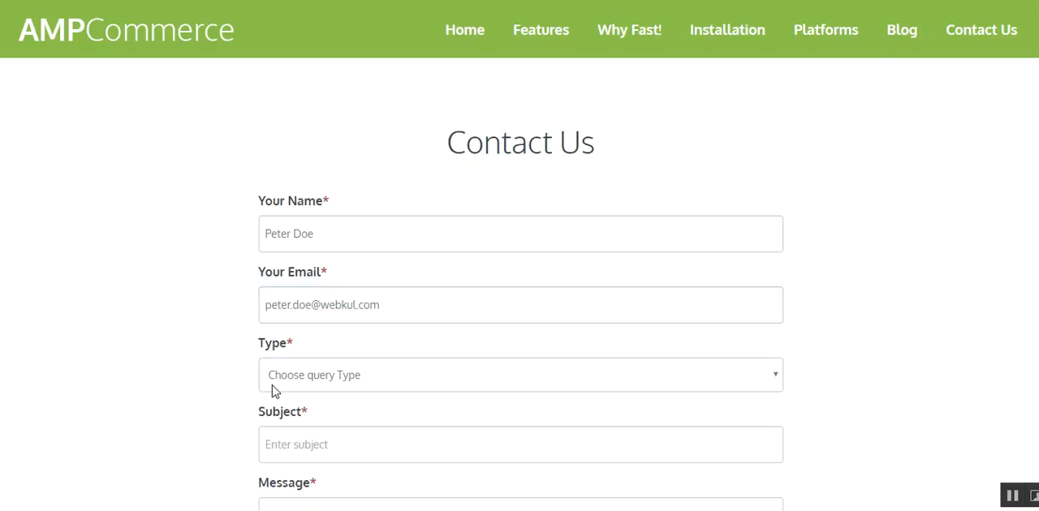
# - Choose Customization, enter a form-builder subject with a Test message, fix the typo, and submit
pyautogui.click(520, 375)
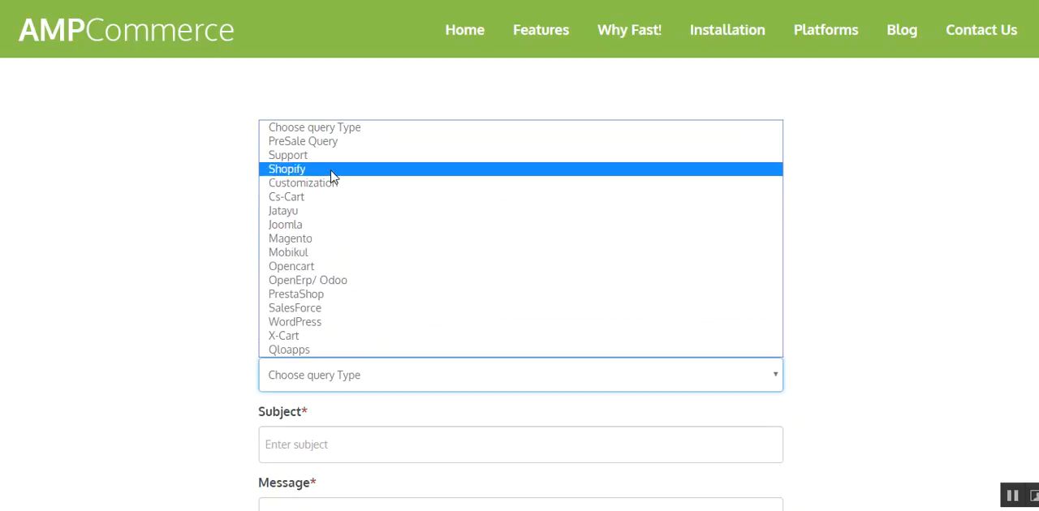
pyautogui.moveTo(336, 180)
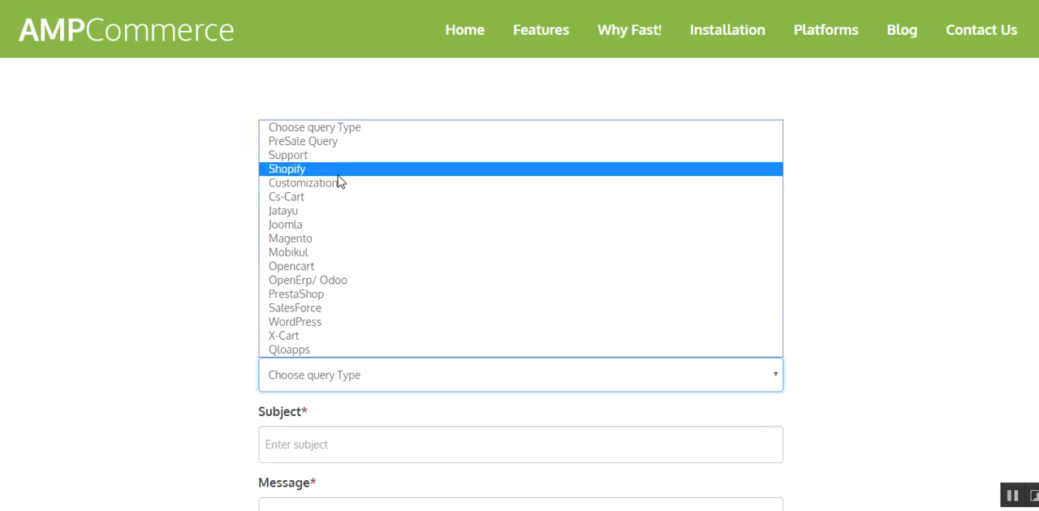
pyautogui.click(307, 183)
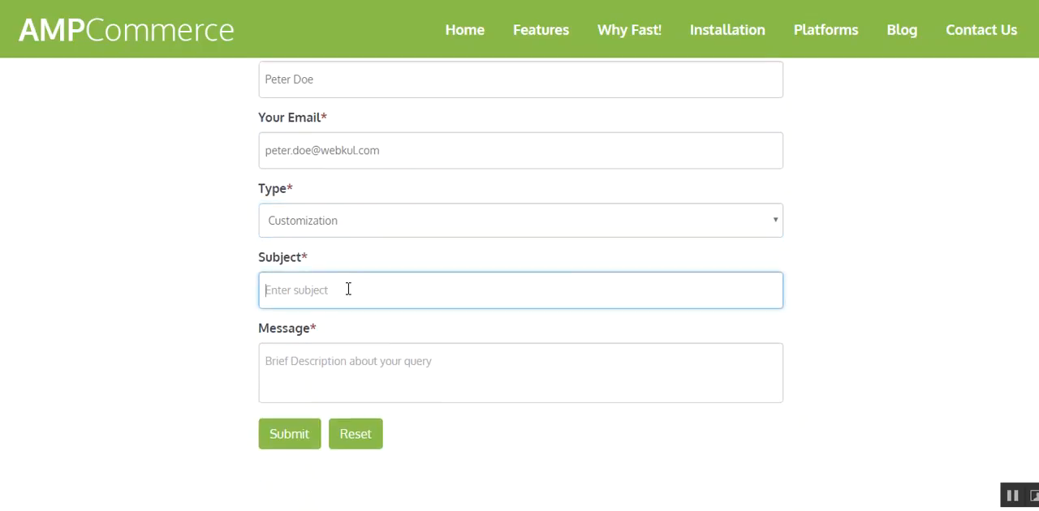
pyautogui.write('Regard')
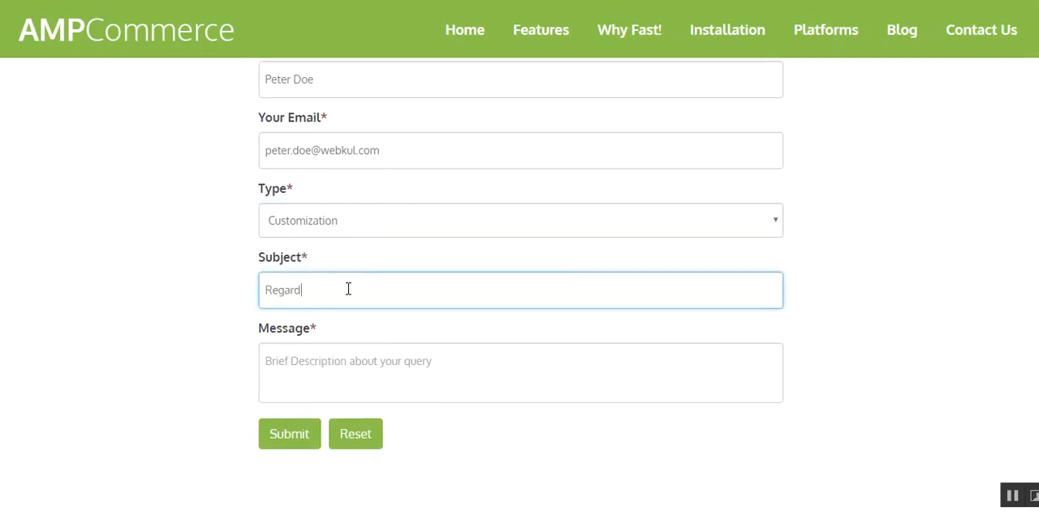
pyautogui.write('ing the form b')
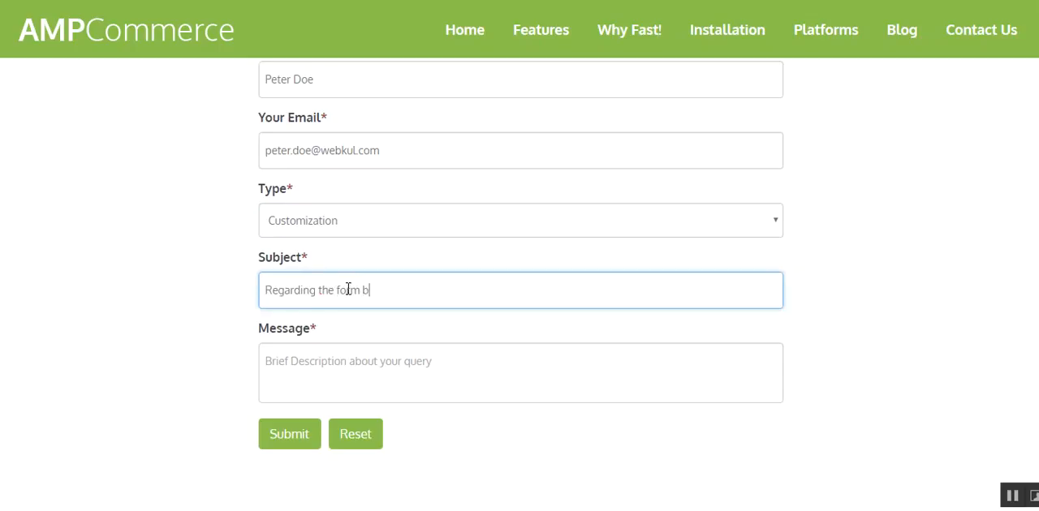
pyautogui.write('iu')
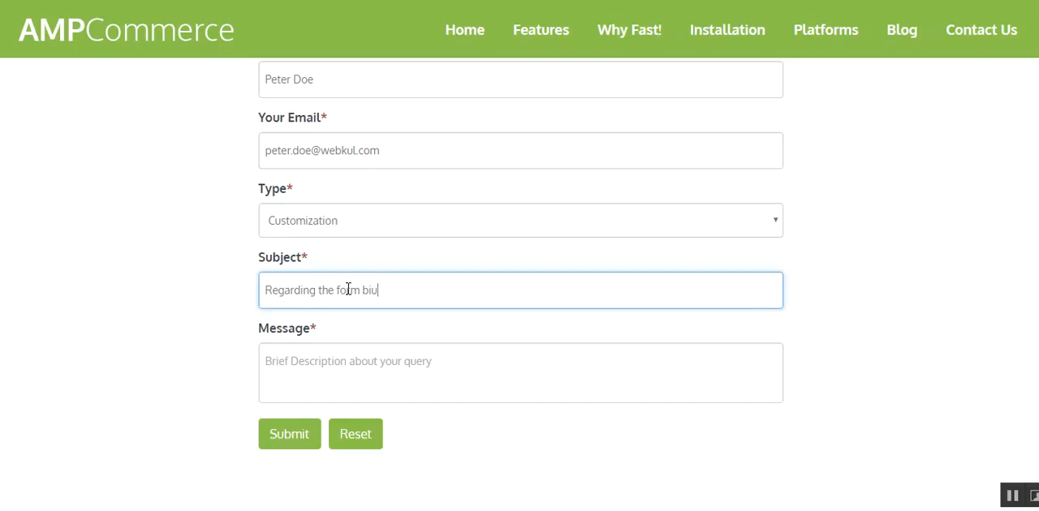
pyautogui.write('lder')
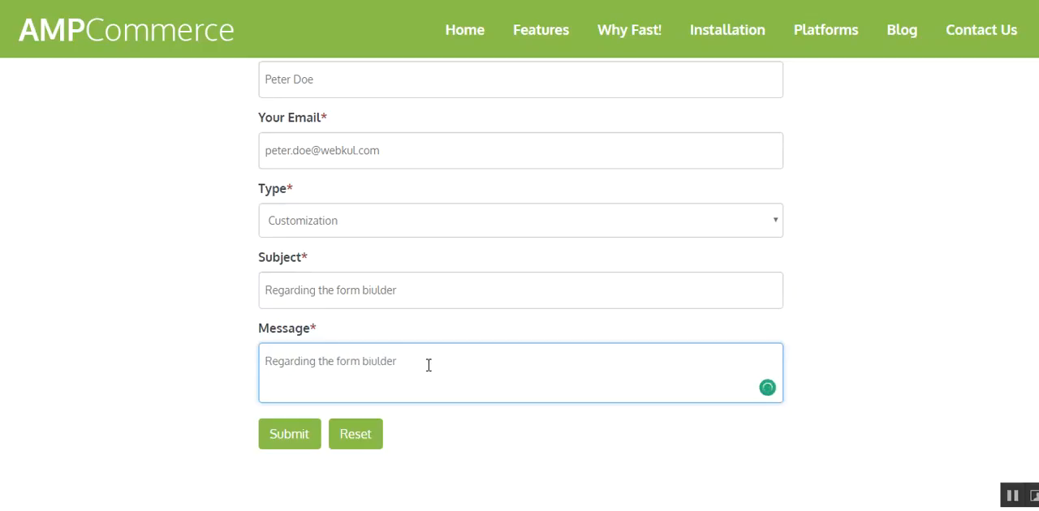
pyautogui.write('- Test')
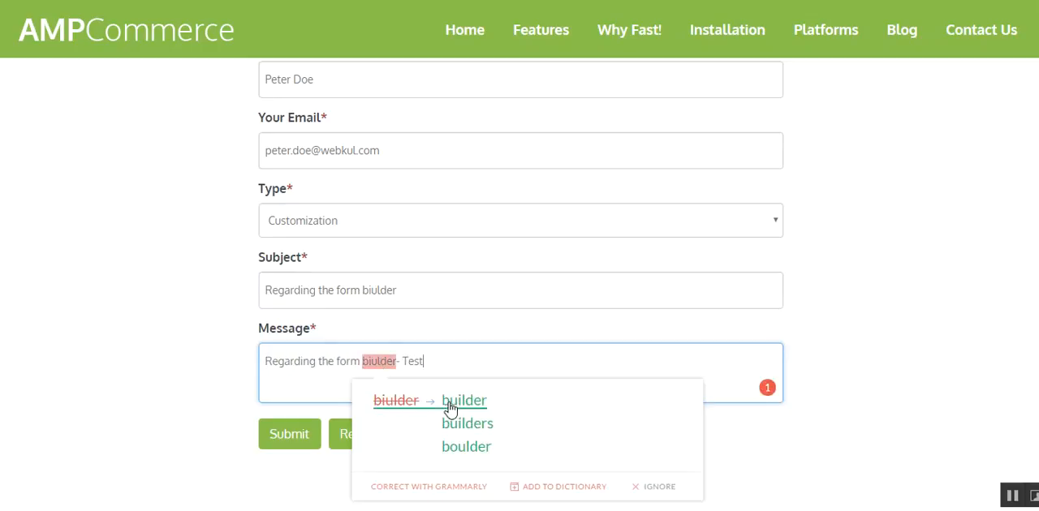
pyautogui.click(464, 400)
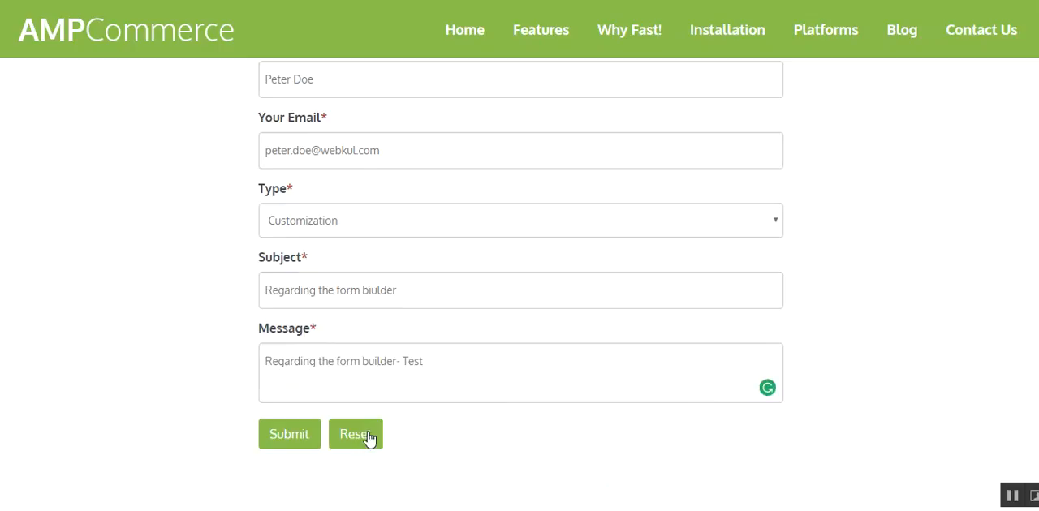
pyautogui.moveTo(289, 434)
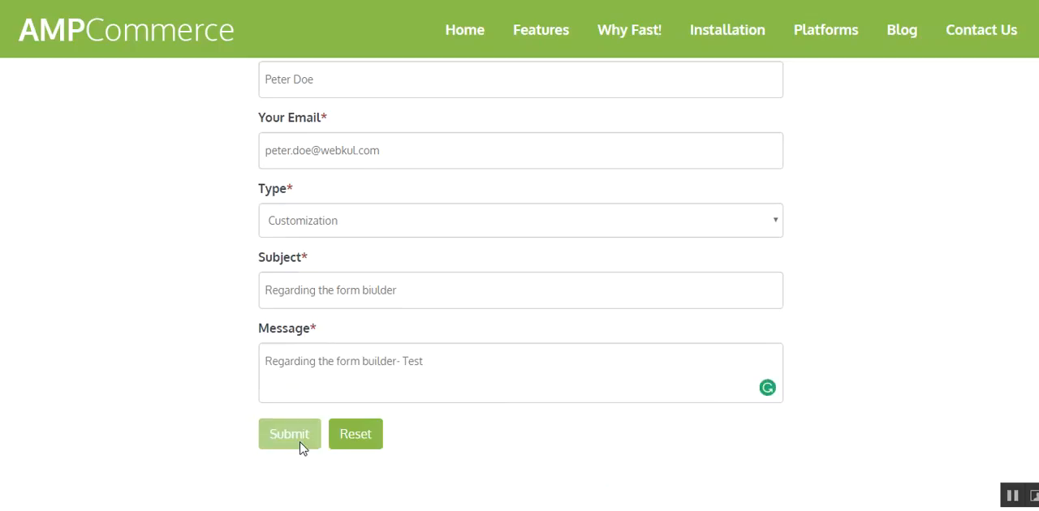
pyautogui.click(289, 433)
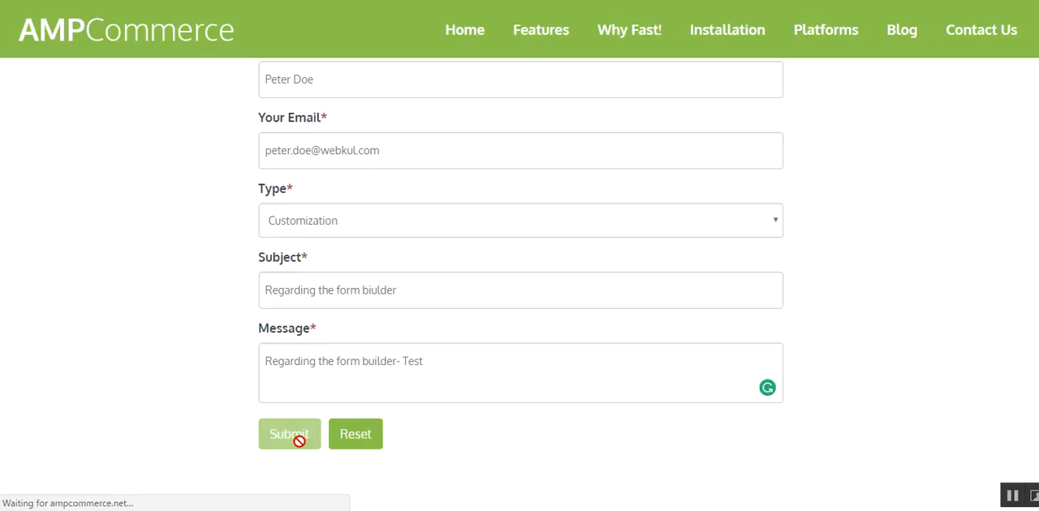
pyautogui.click(289, 435)
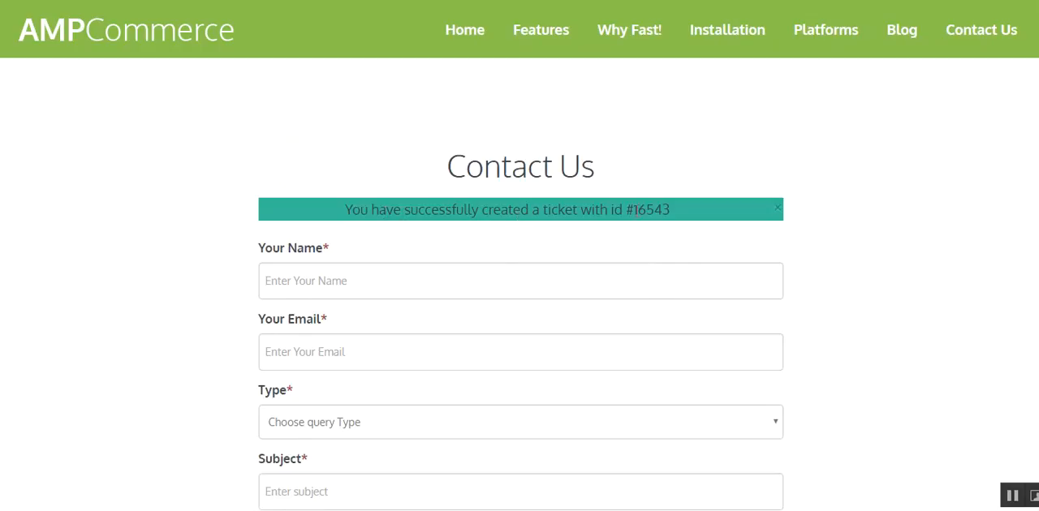
pyautogui.moveTo(674, 149)
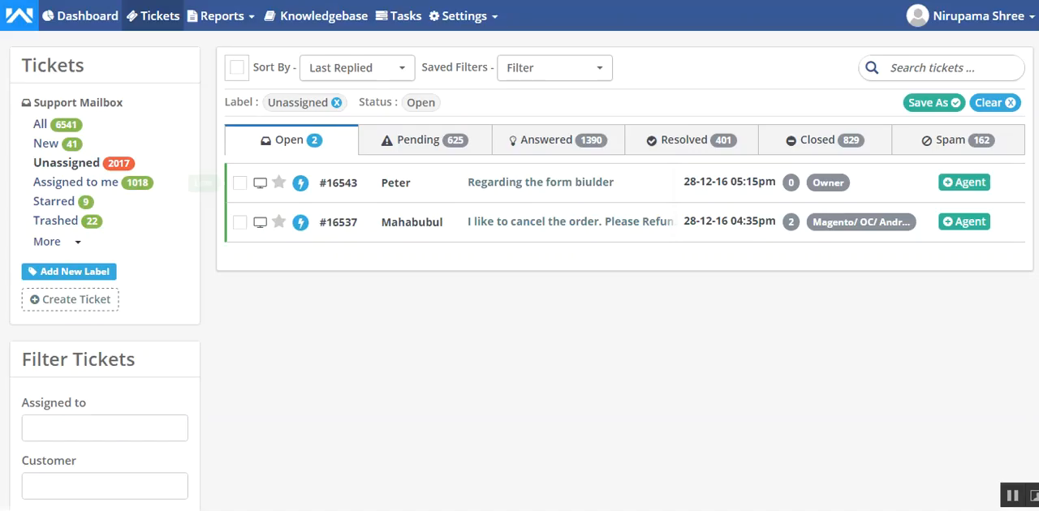
pyautogui.click(541, 182)
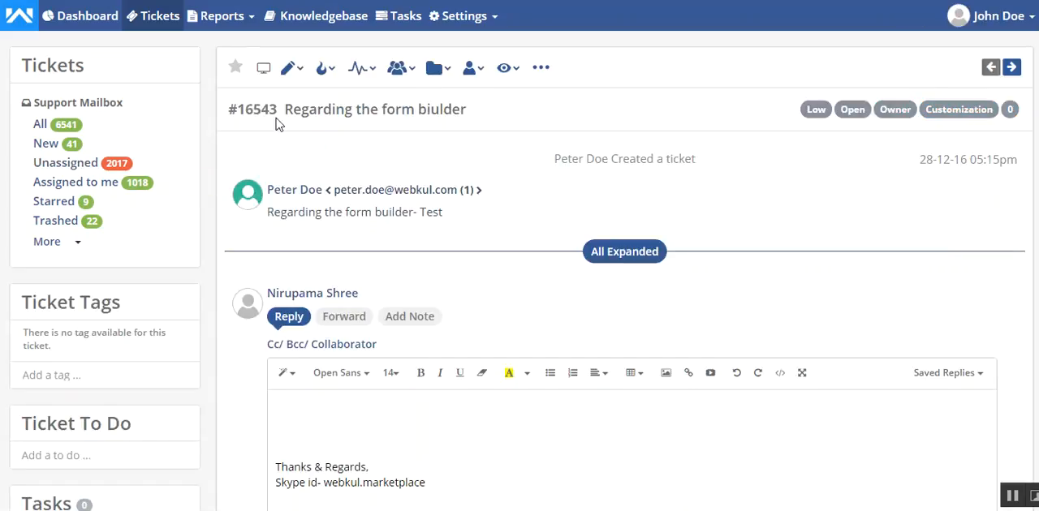
pyautogui.doubleClick(325, 109)
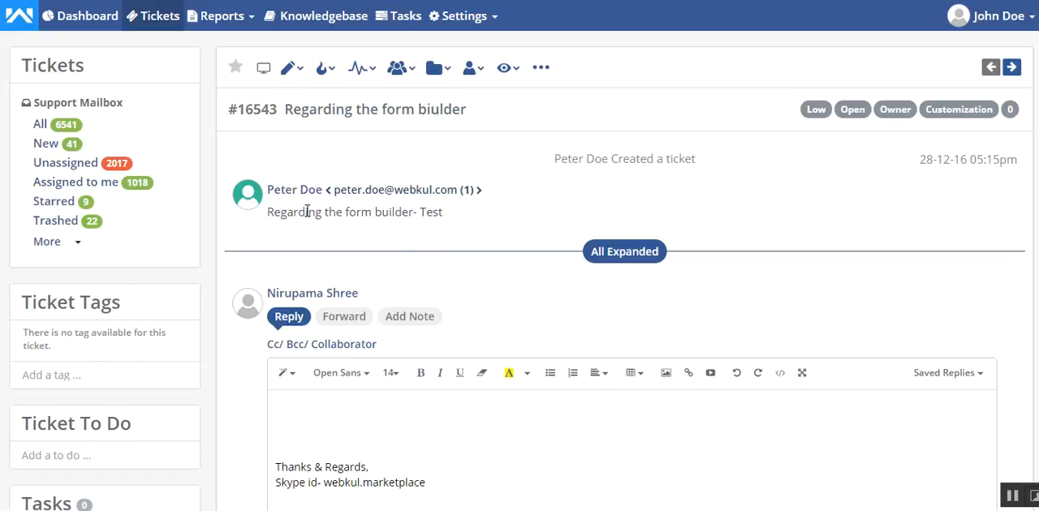
pyautogui.doubleClick(341, 212)
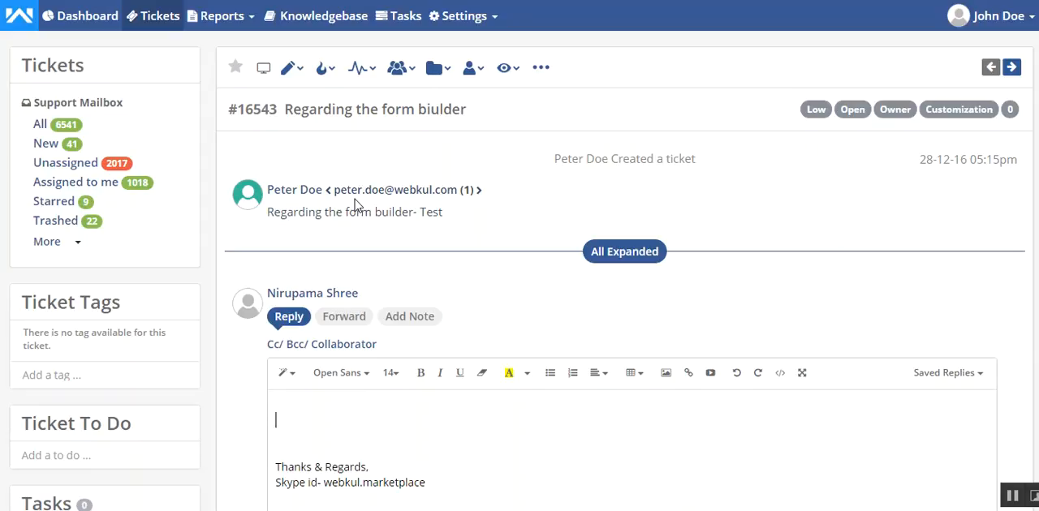
pyautogui.doubleClick(350, 189)
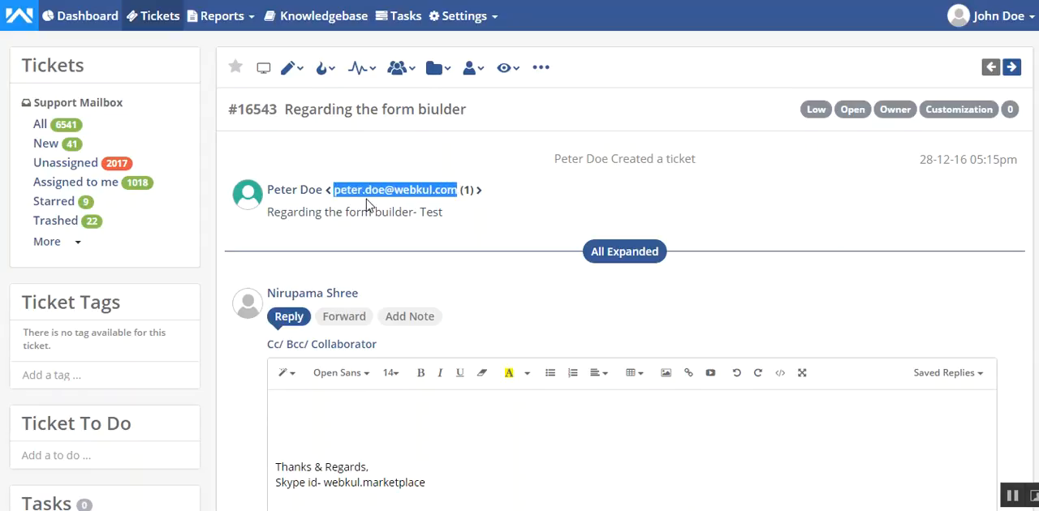
pyautogui.click(852, 109)
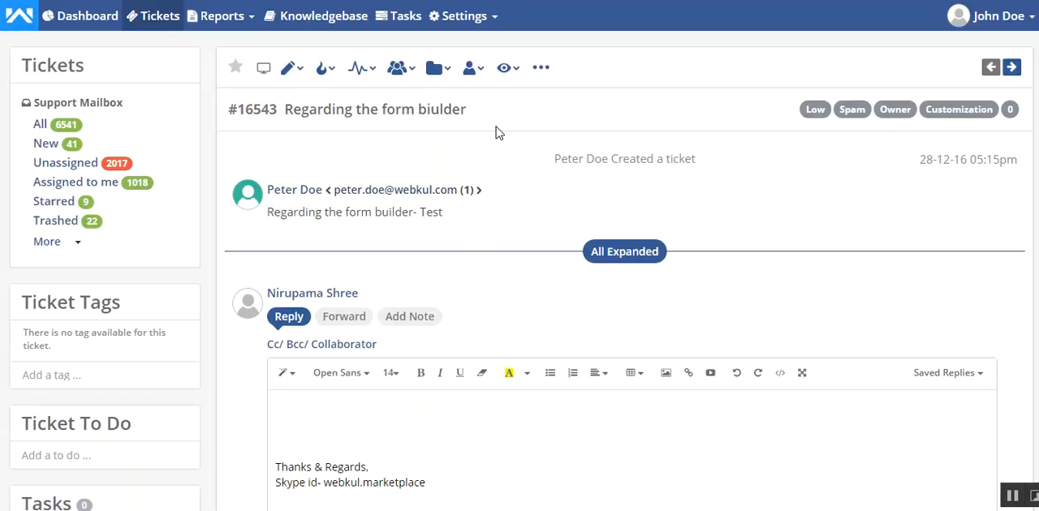
pyautogui.moveTo(556, 364)
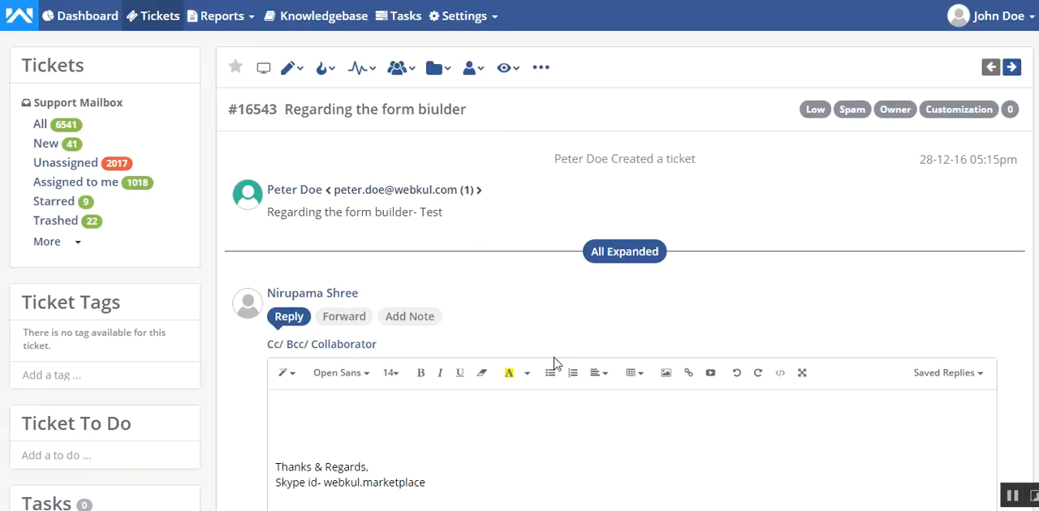